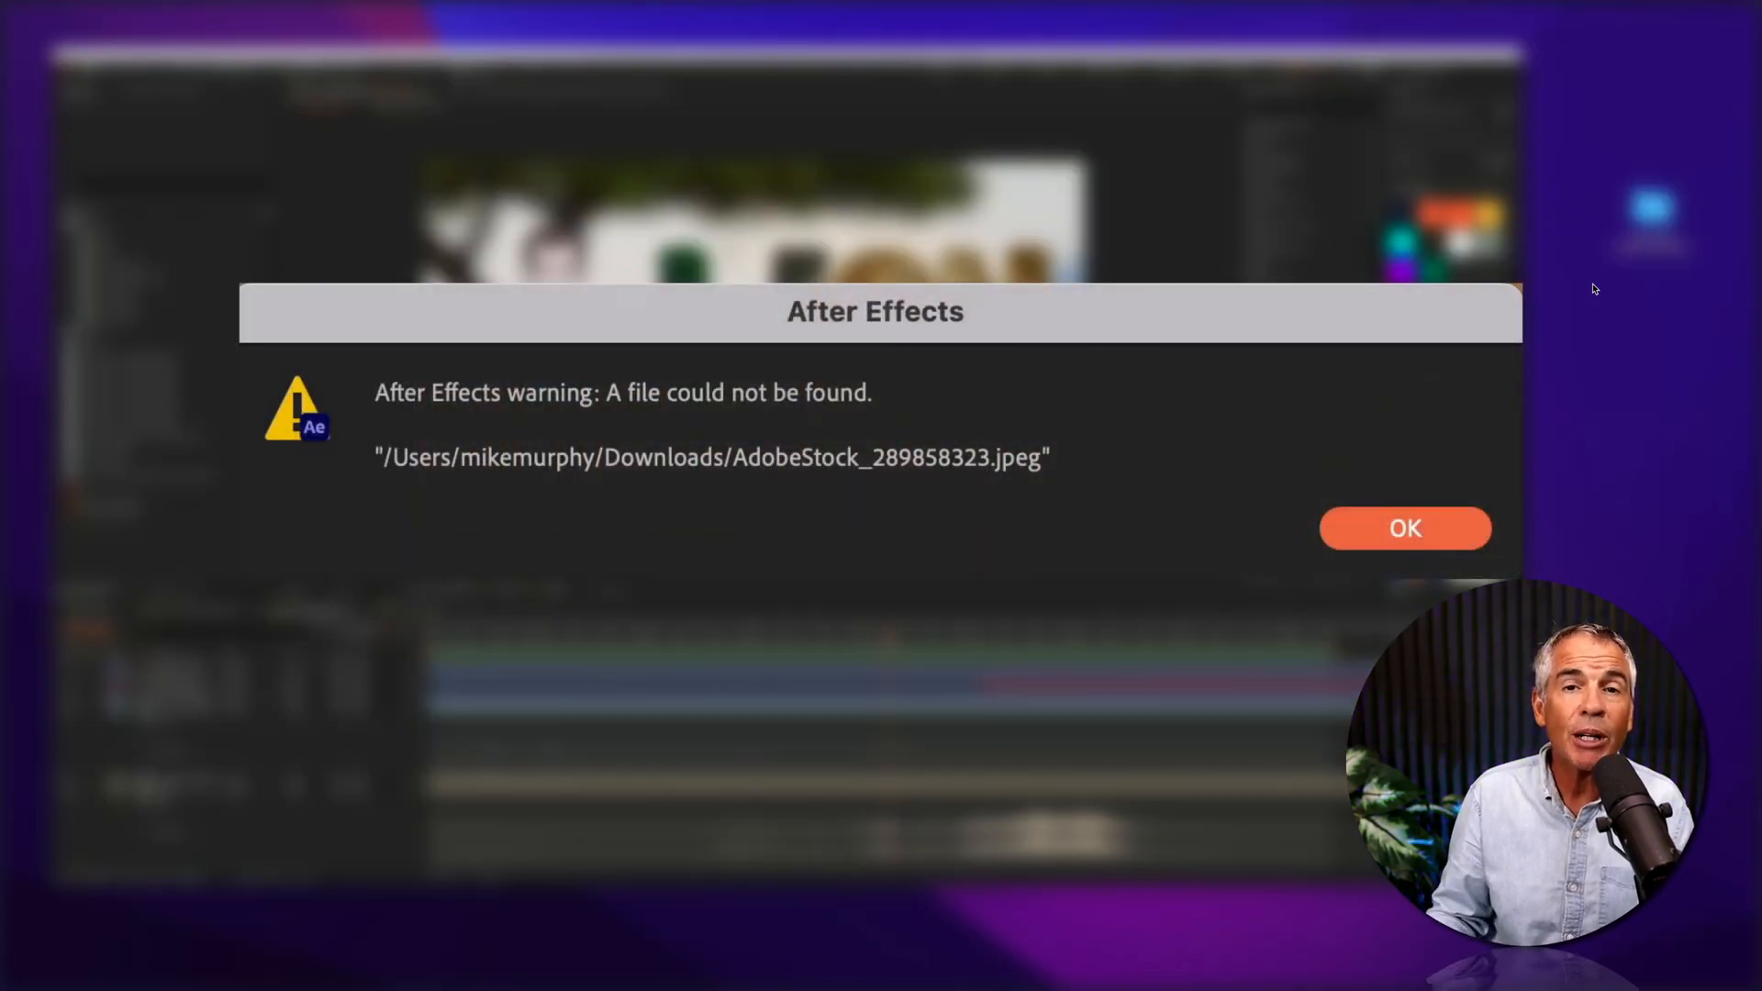
Dismiss the 'file could not be found' warning and view the AE MASTER PROJECT FOLDER on the desktop.
left_click(1406, 529)
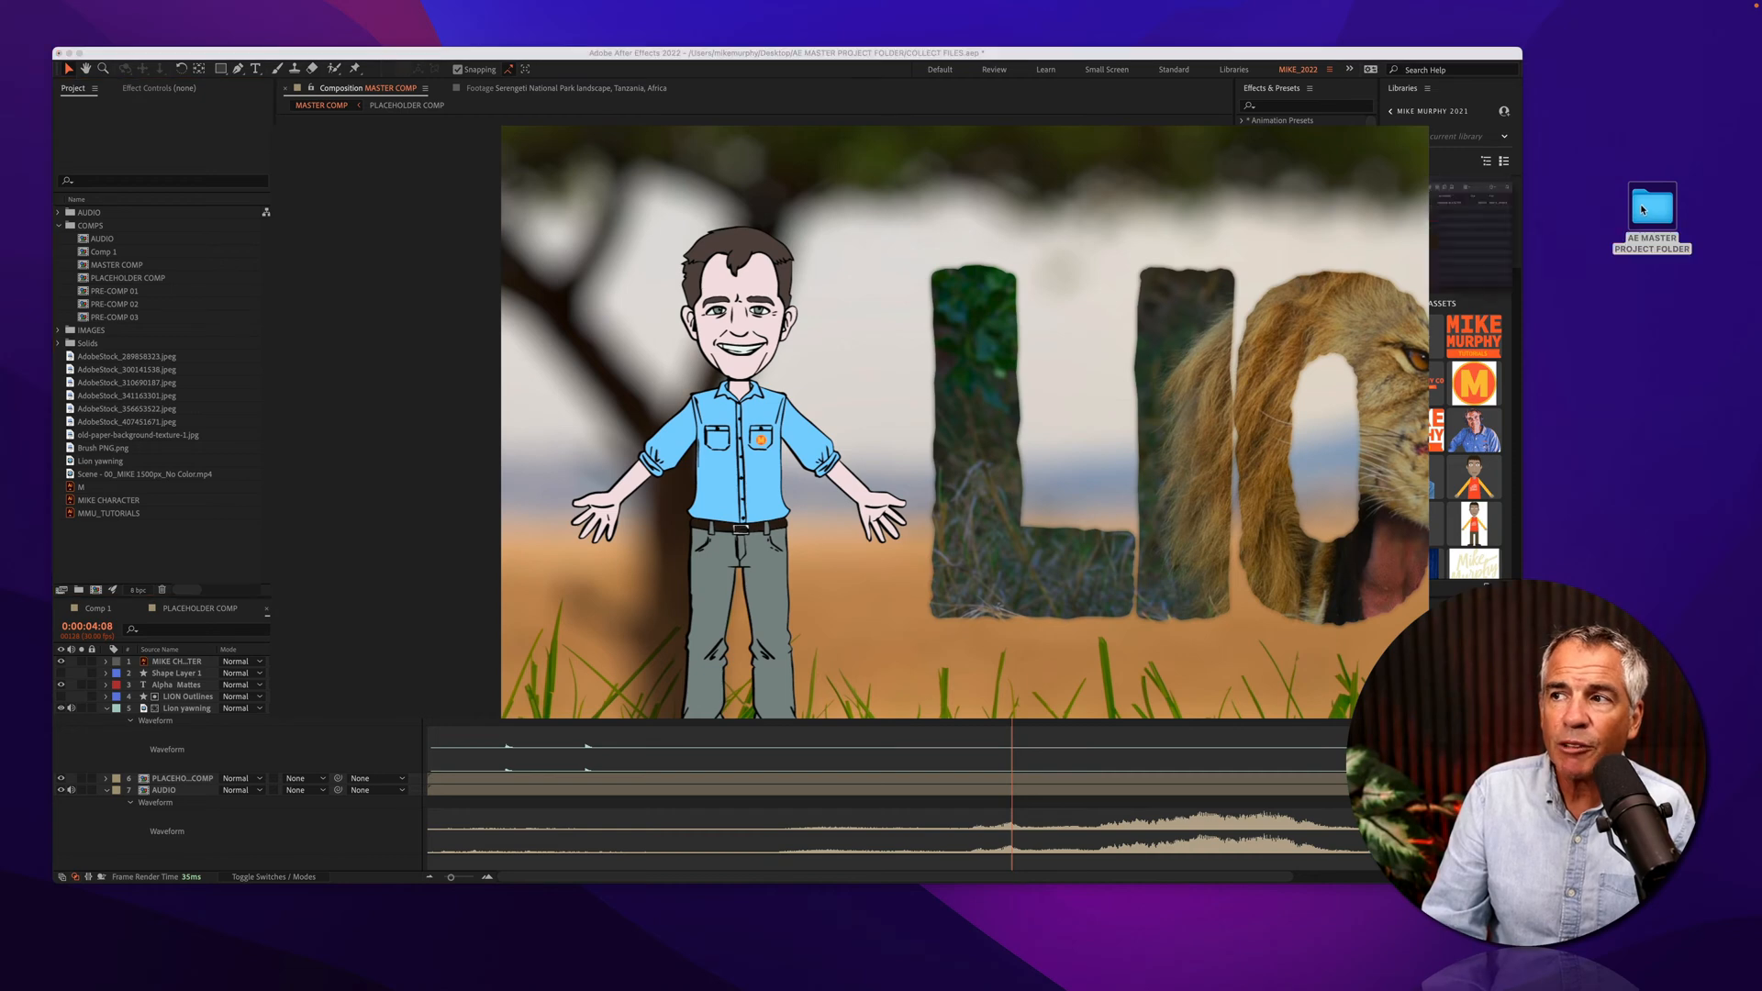
double_click(1652, 205)
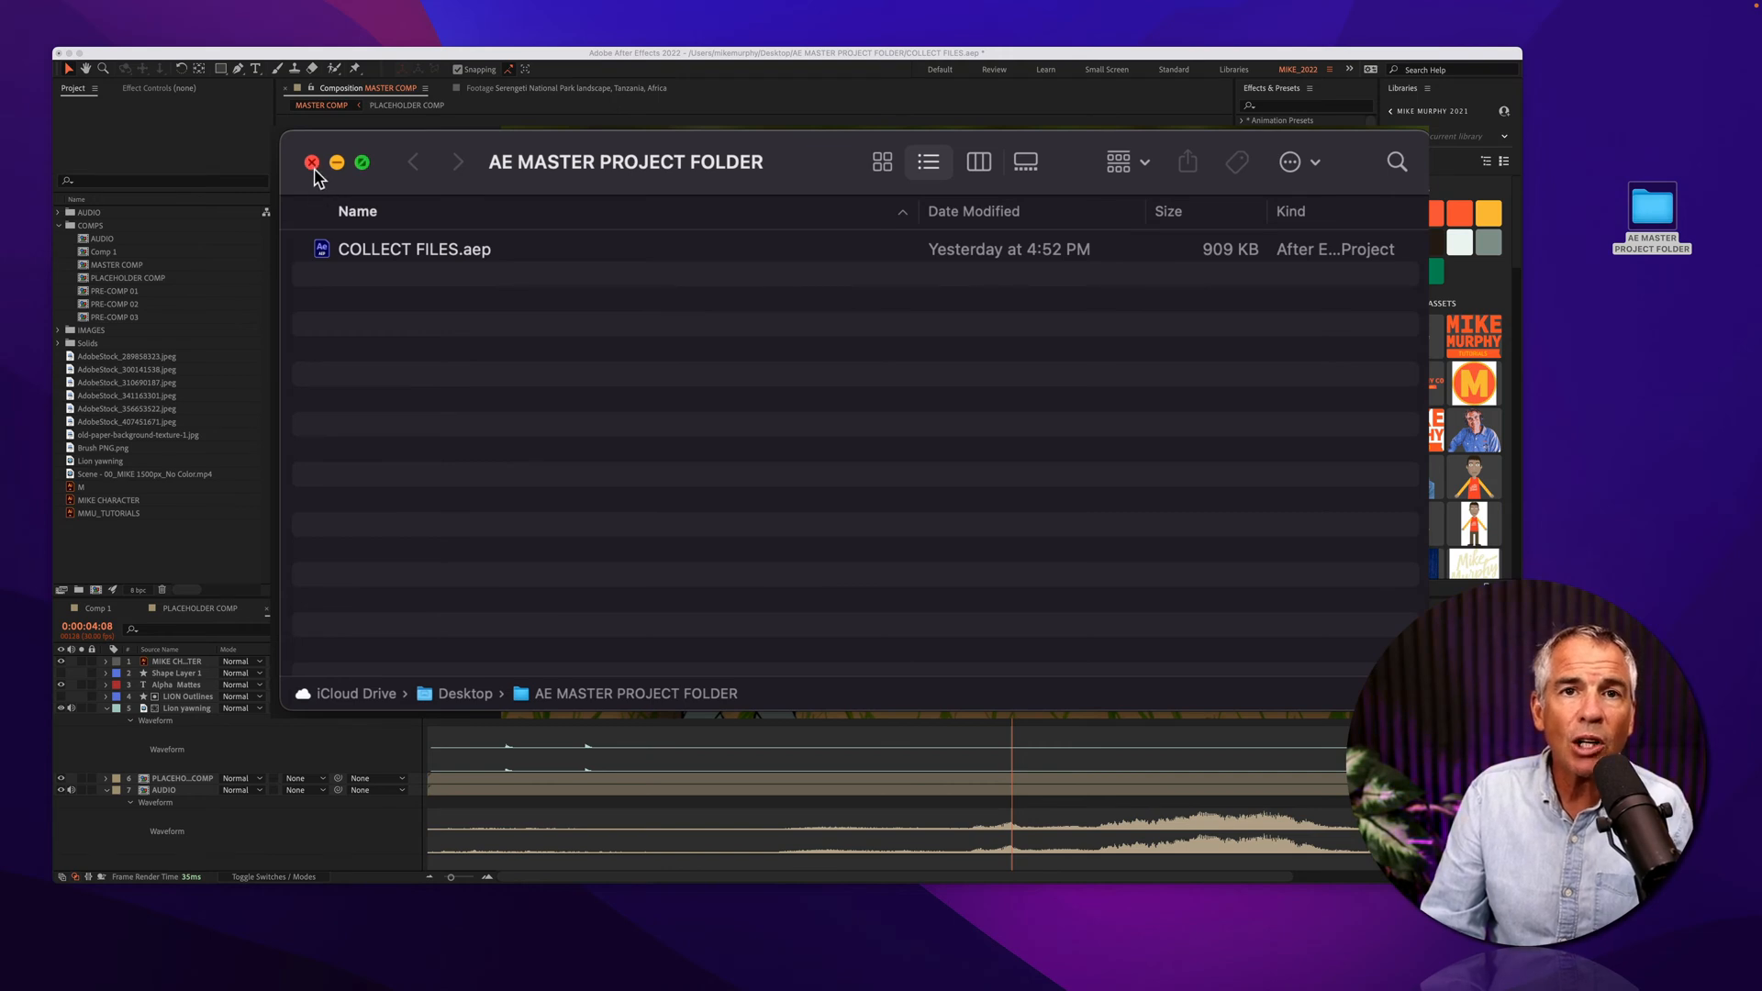
mouse_move(389, 251)
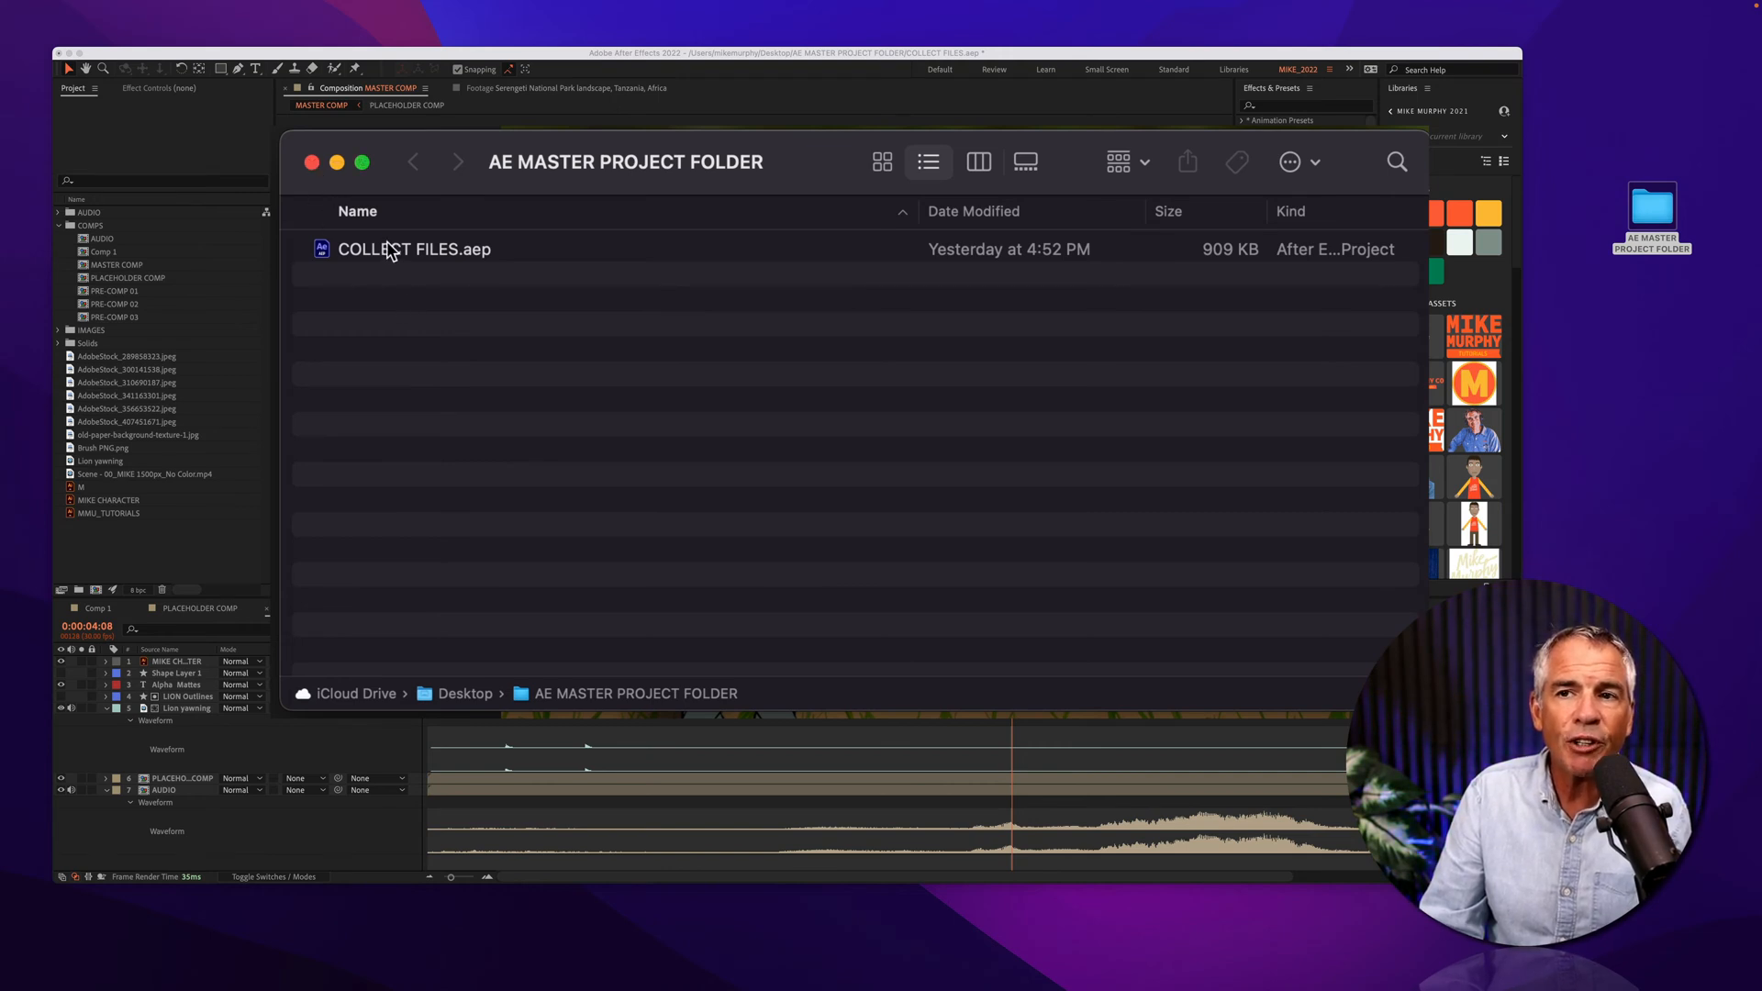
Close the Finder window showing only COLLECT FILES.aep, returning to the After Effects project.
left_click(415, 249)
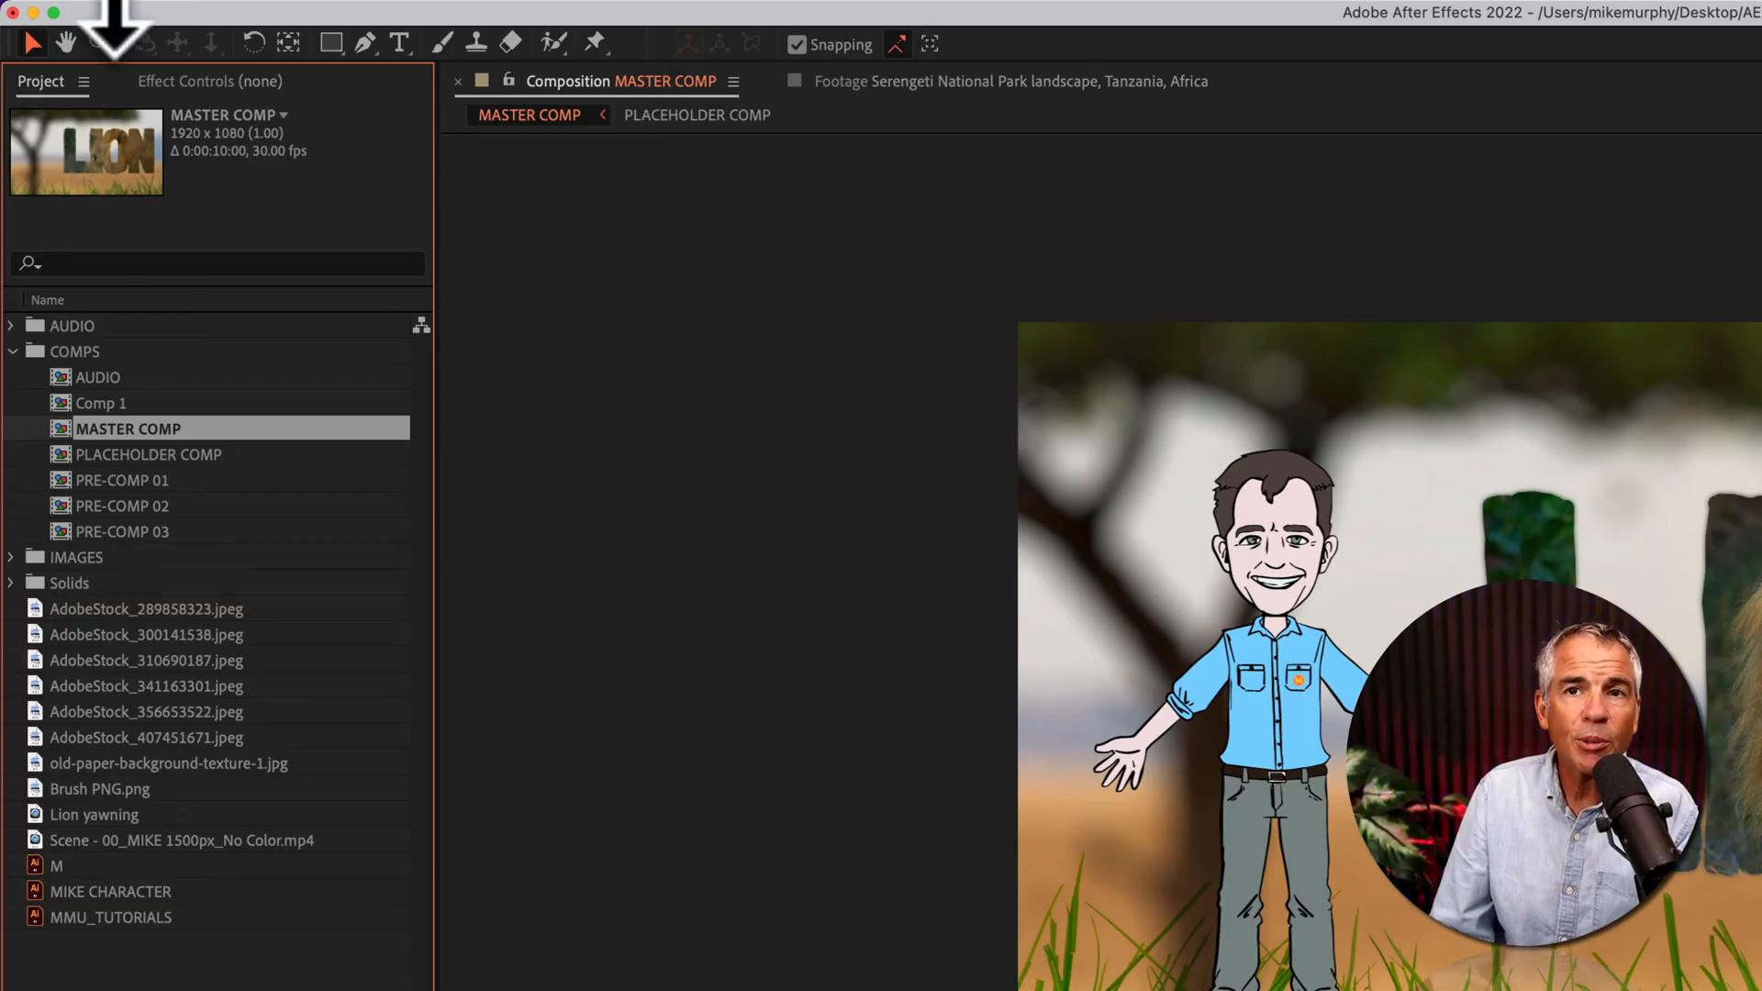
Choose File > Dependencies > Collect Files, bringing up the save-project-first prompt.
left_click(215, 15)
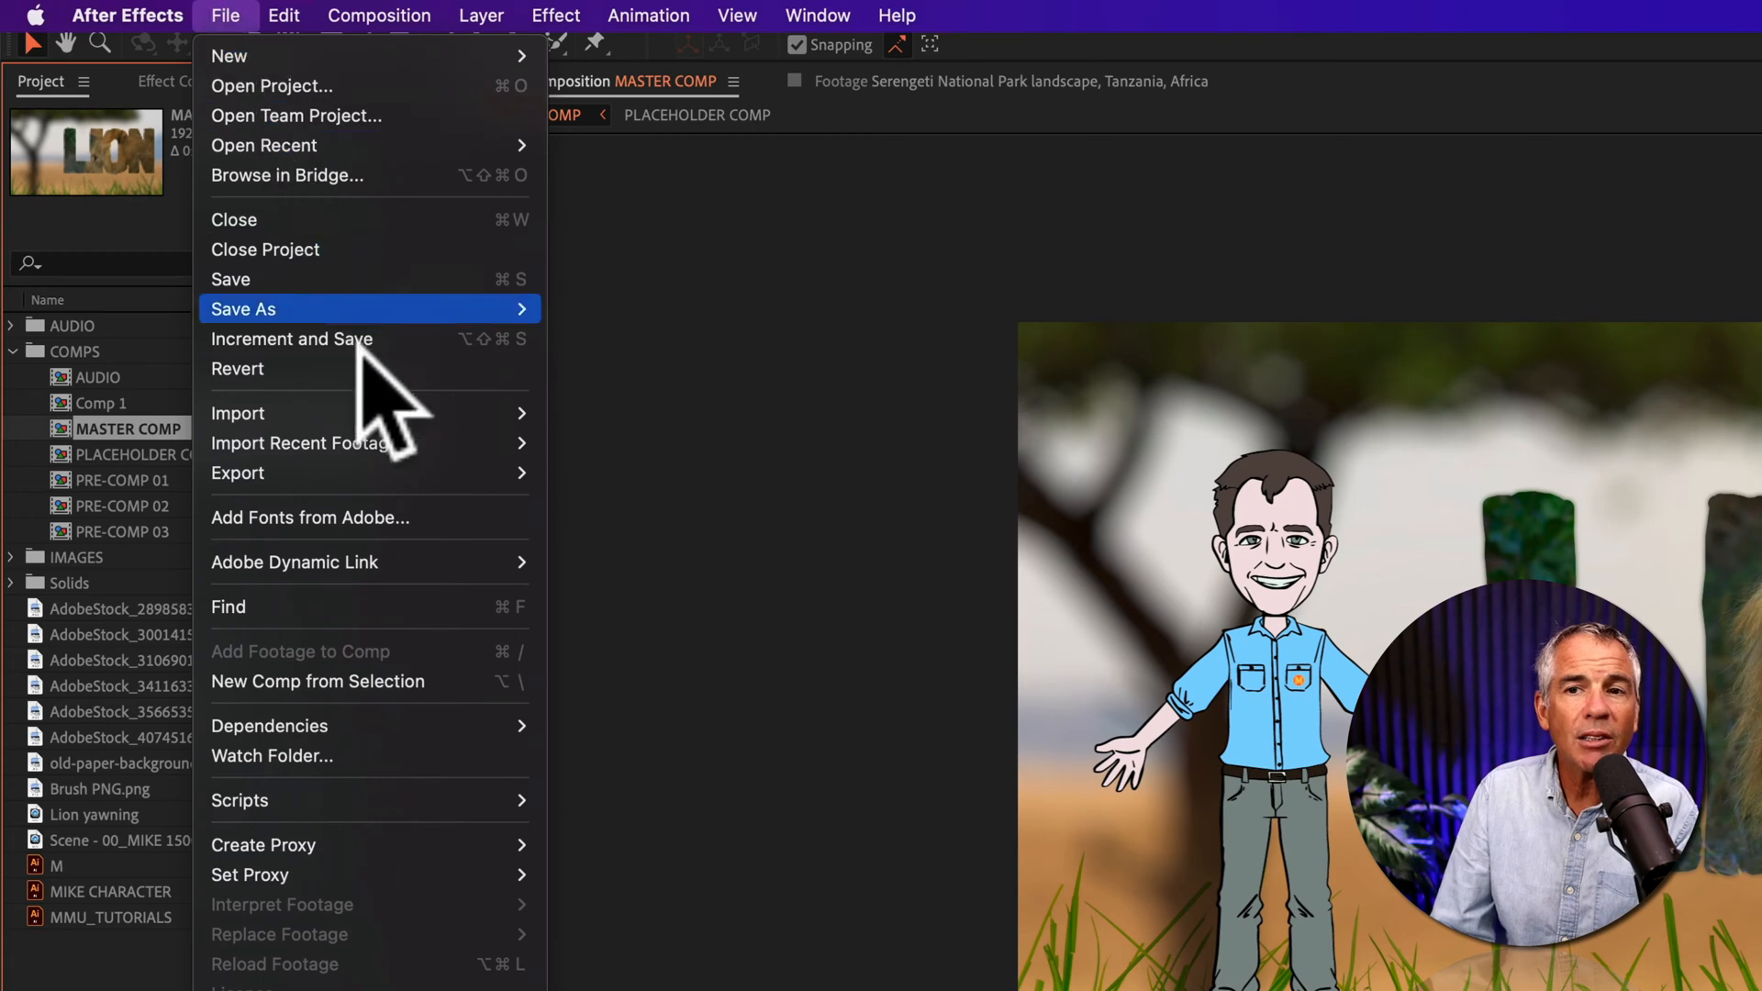
left_click(268, 726)
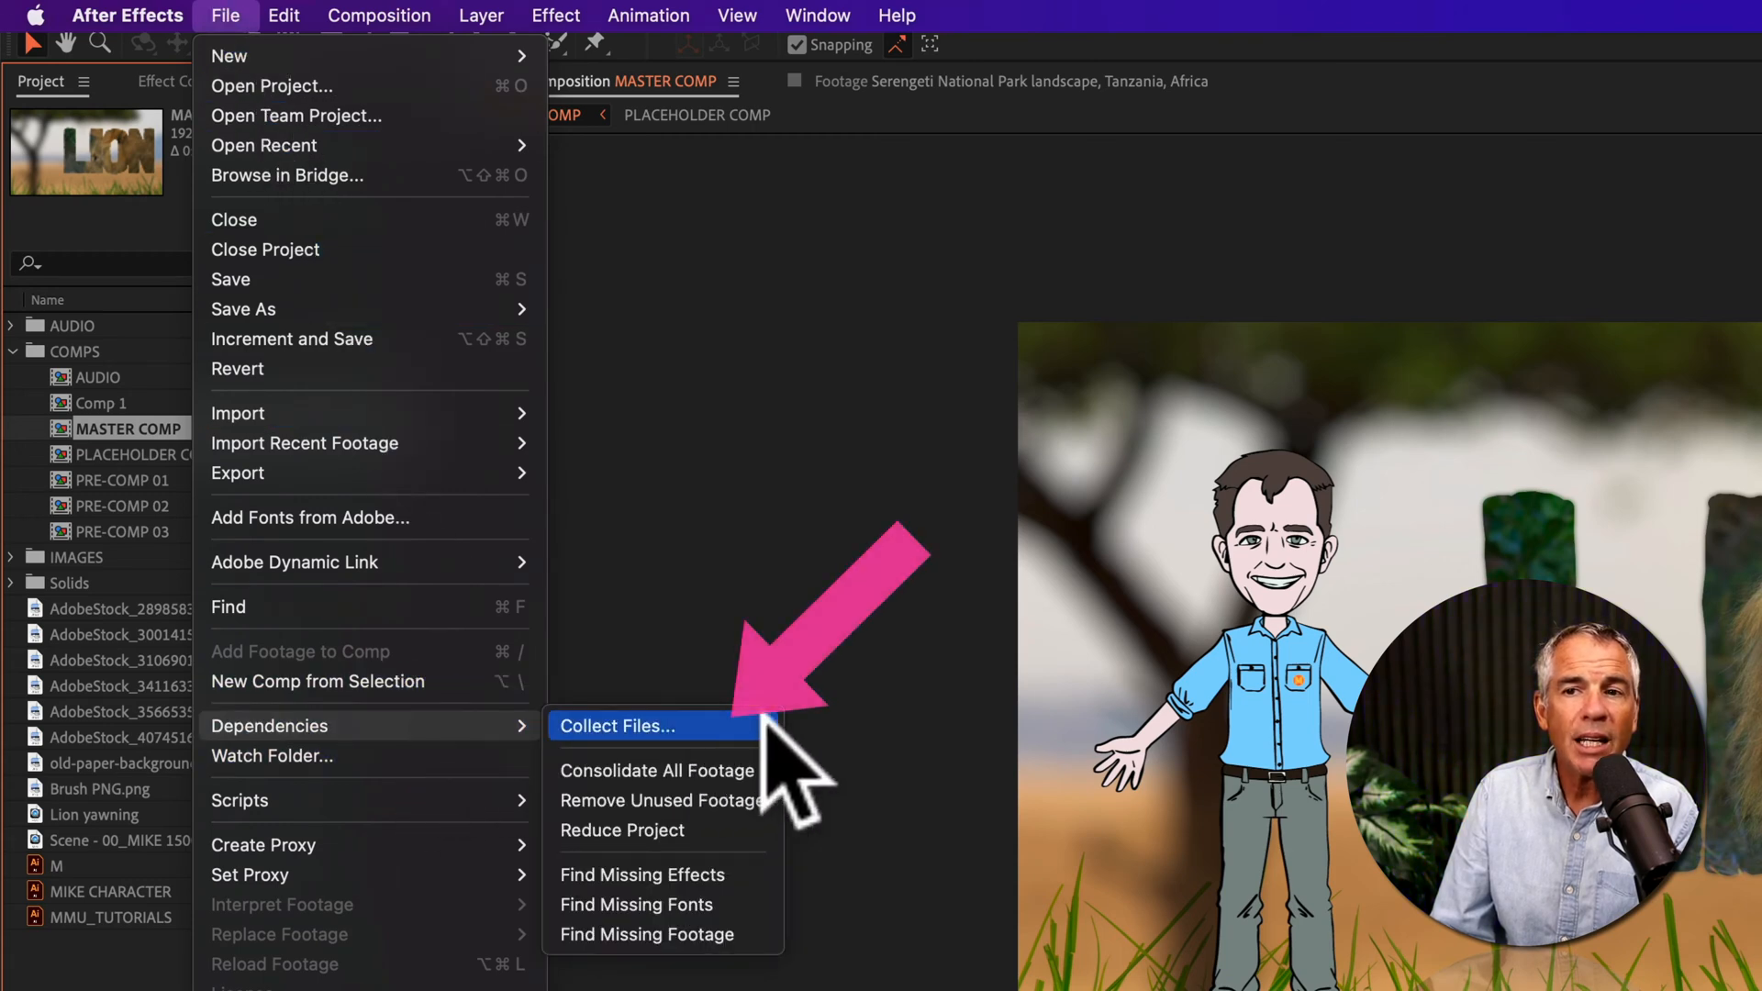
left_click(646, 727)
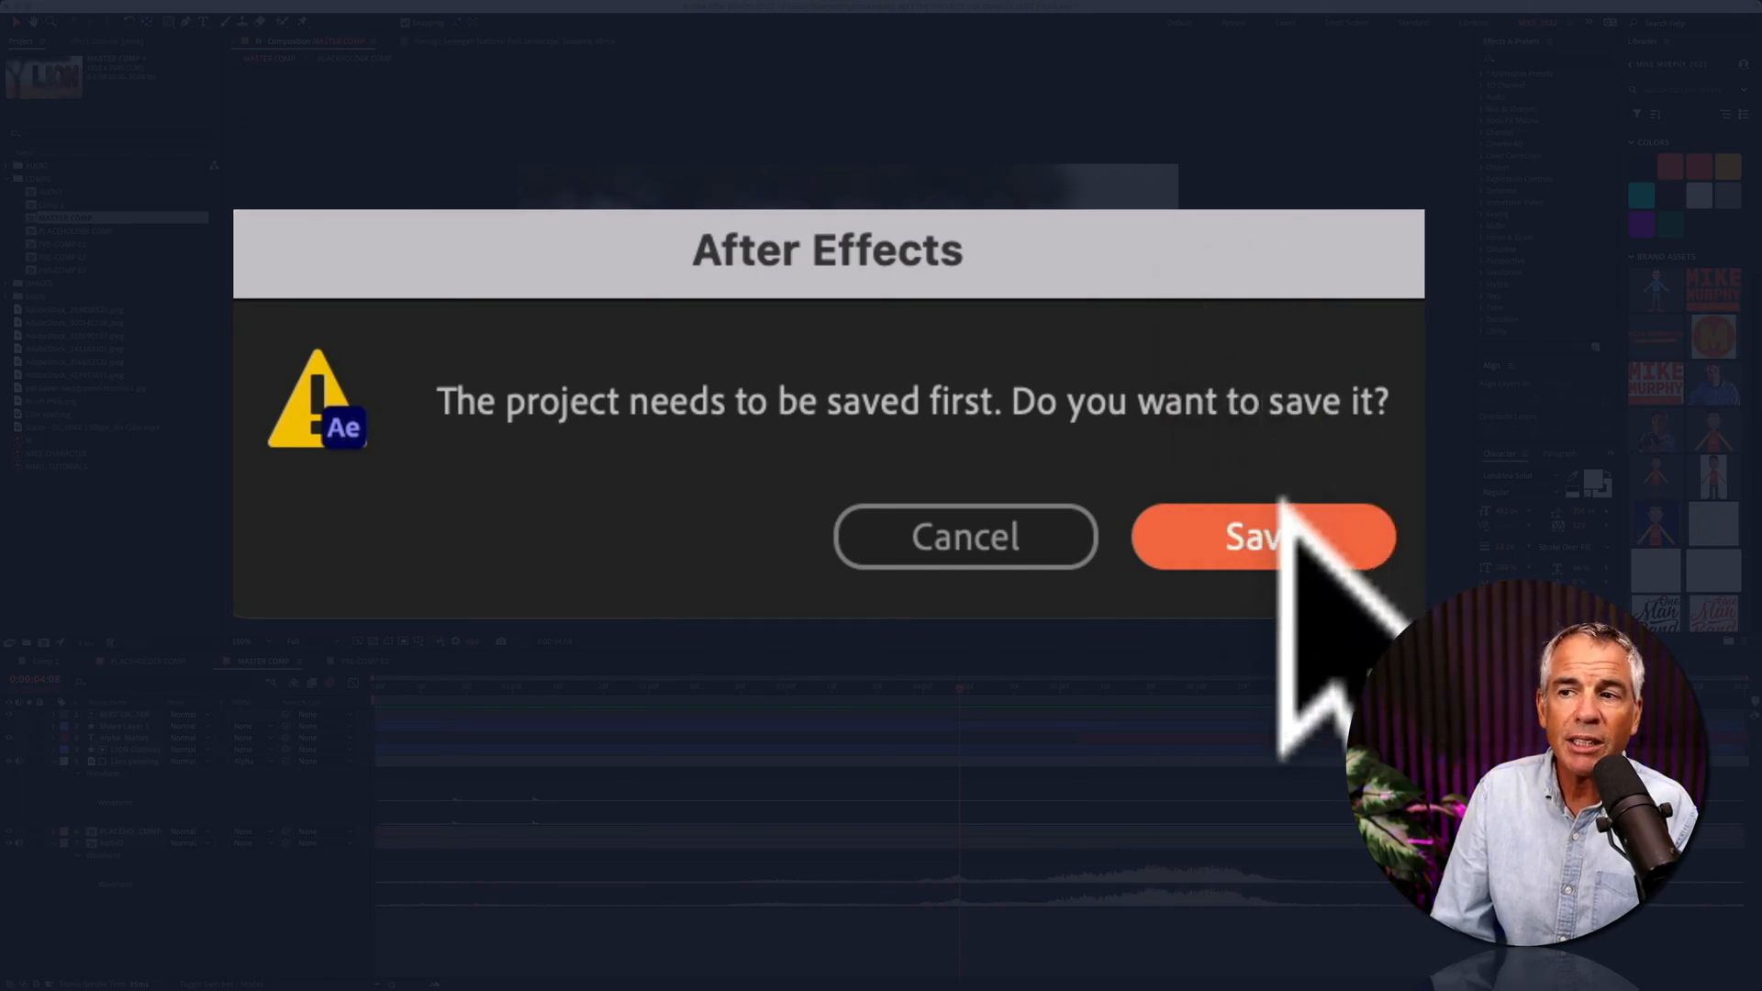
Save the project, then compare Collect Source Files options All and For Selected Comps, ending back on All.
left_click(1263, 536)
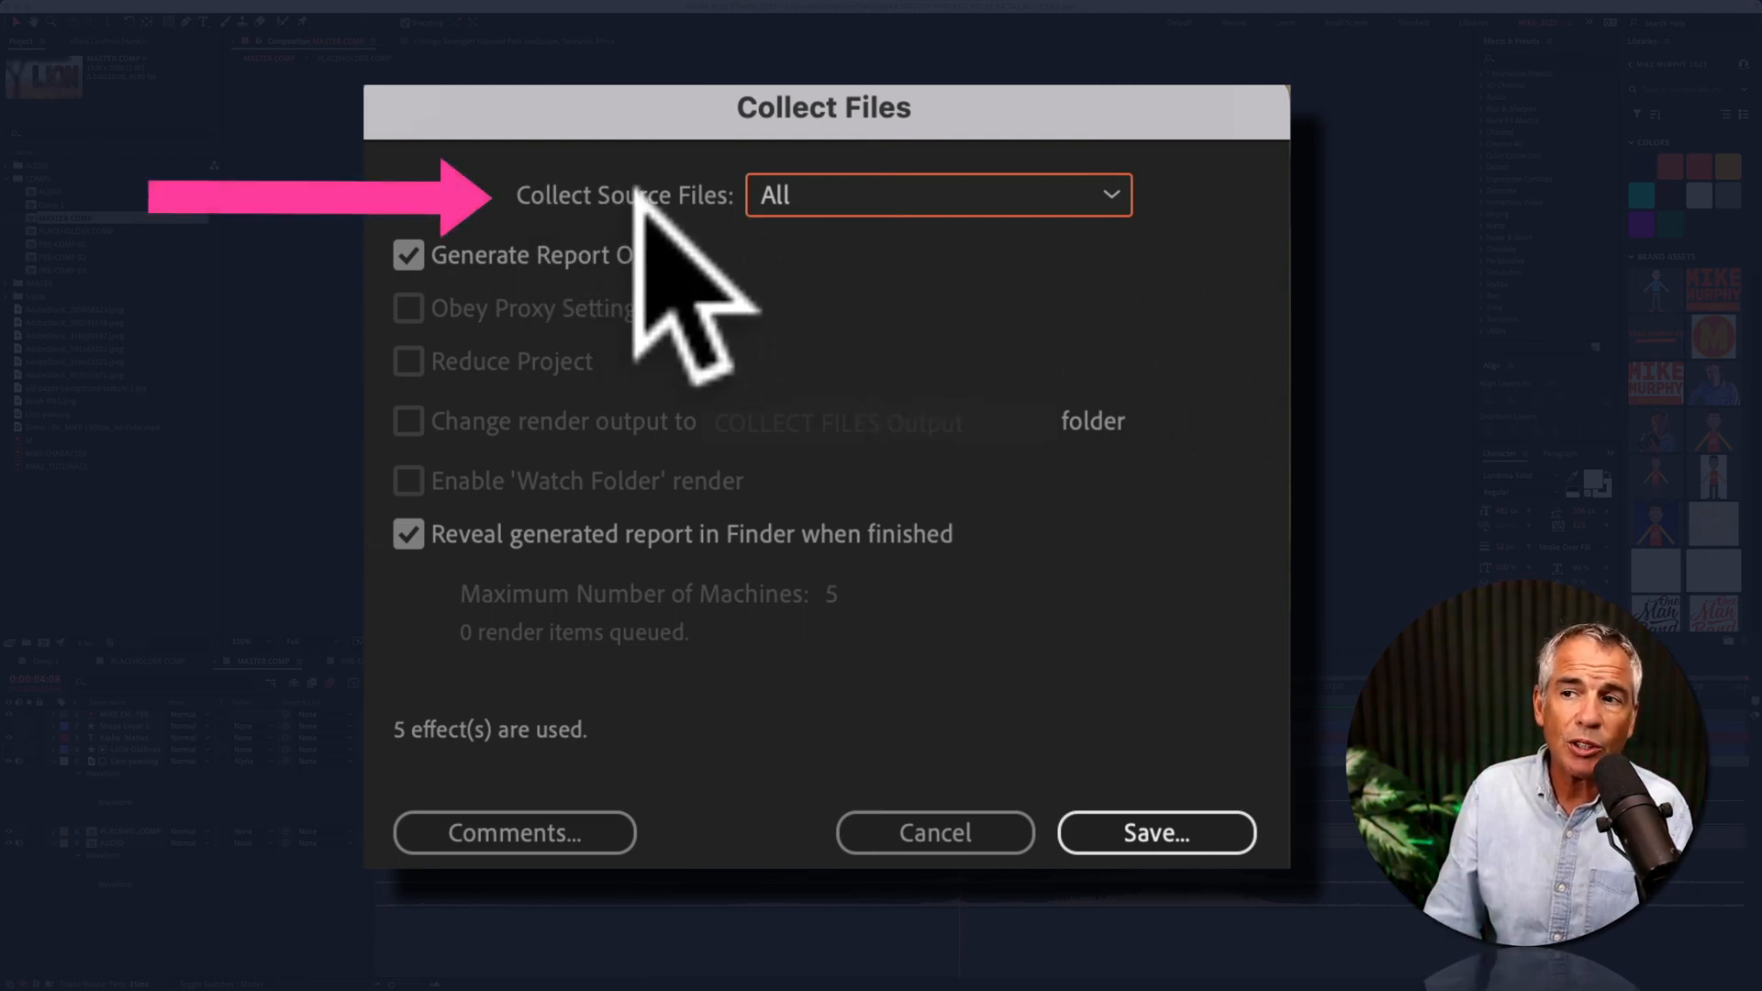
left_click(938, 194)
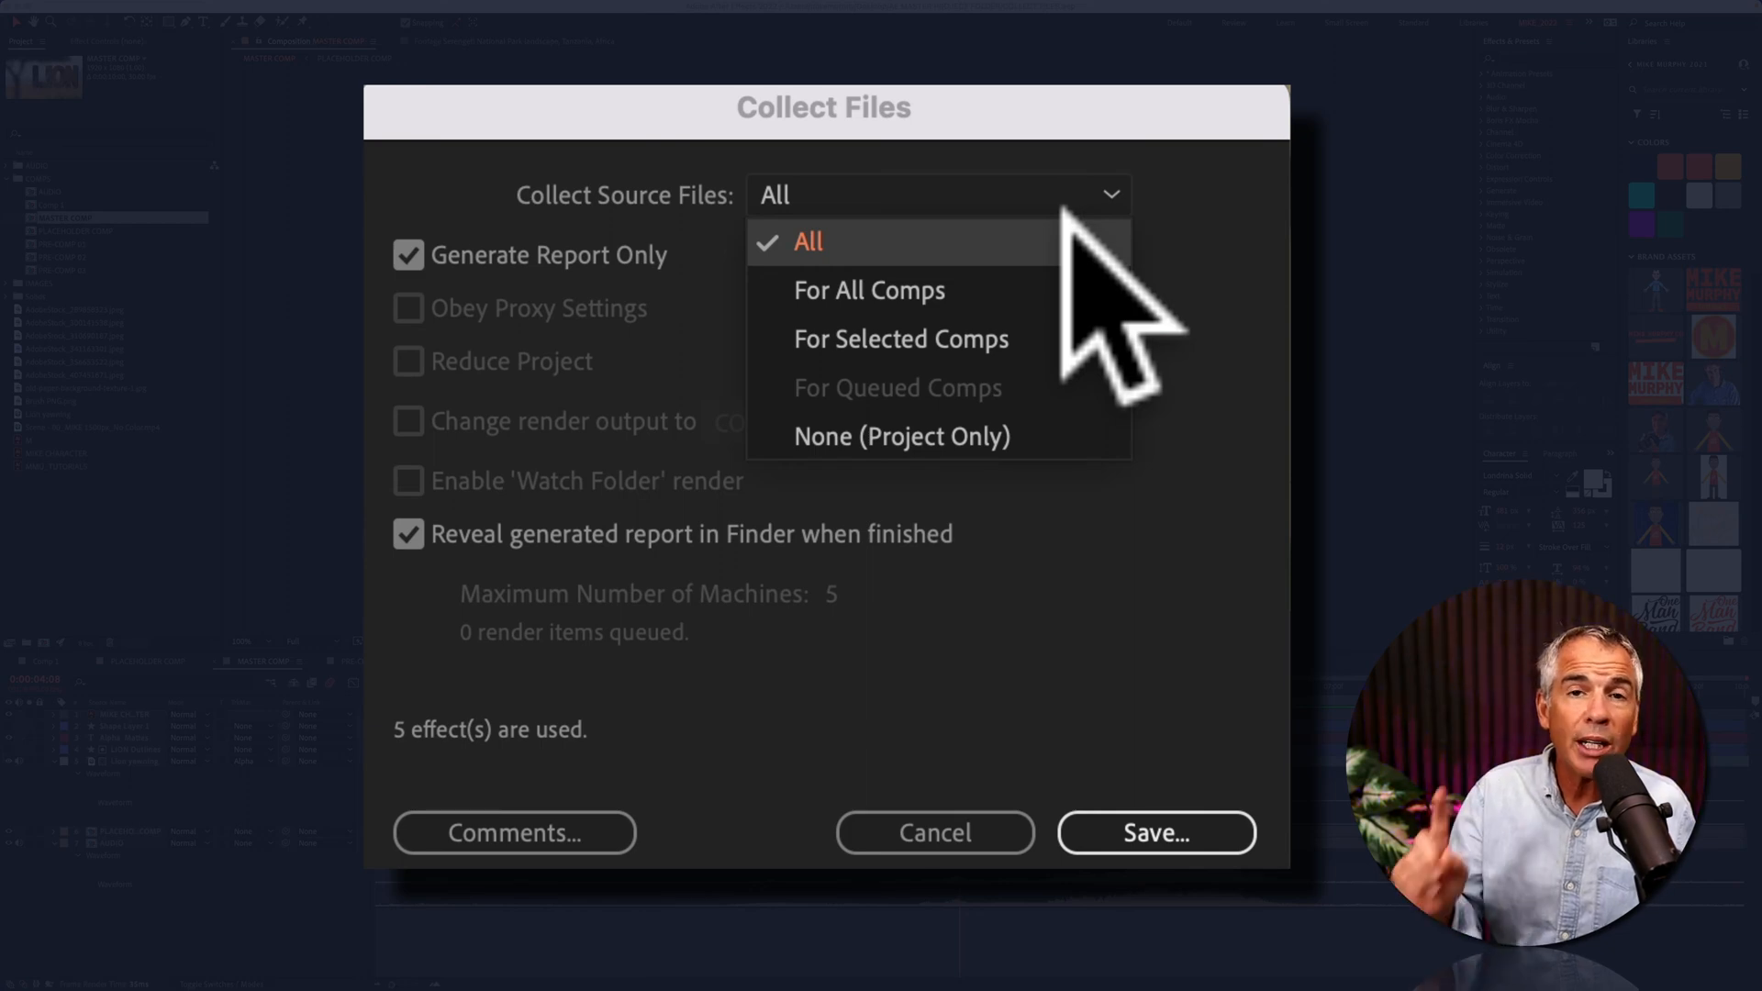
mouse_move(1083, 347)
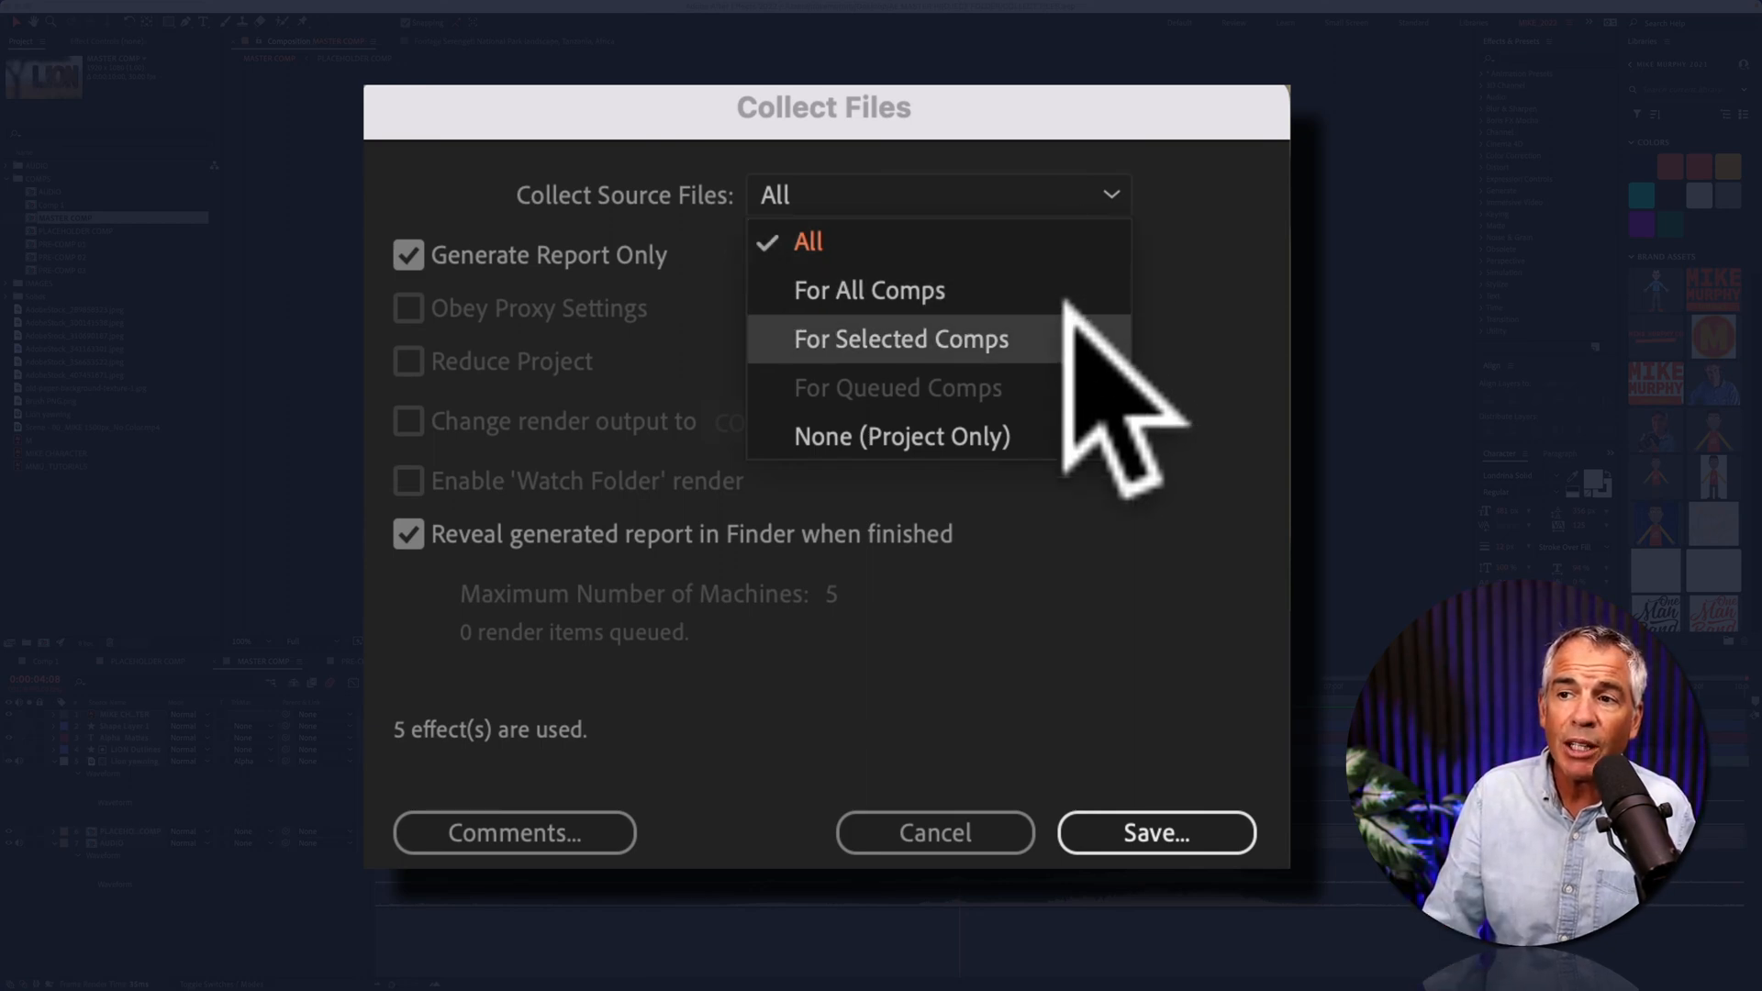
left_click(901, 338)
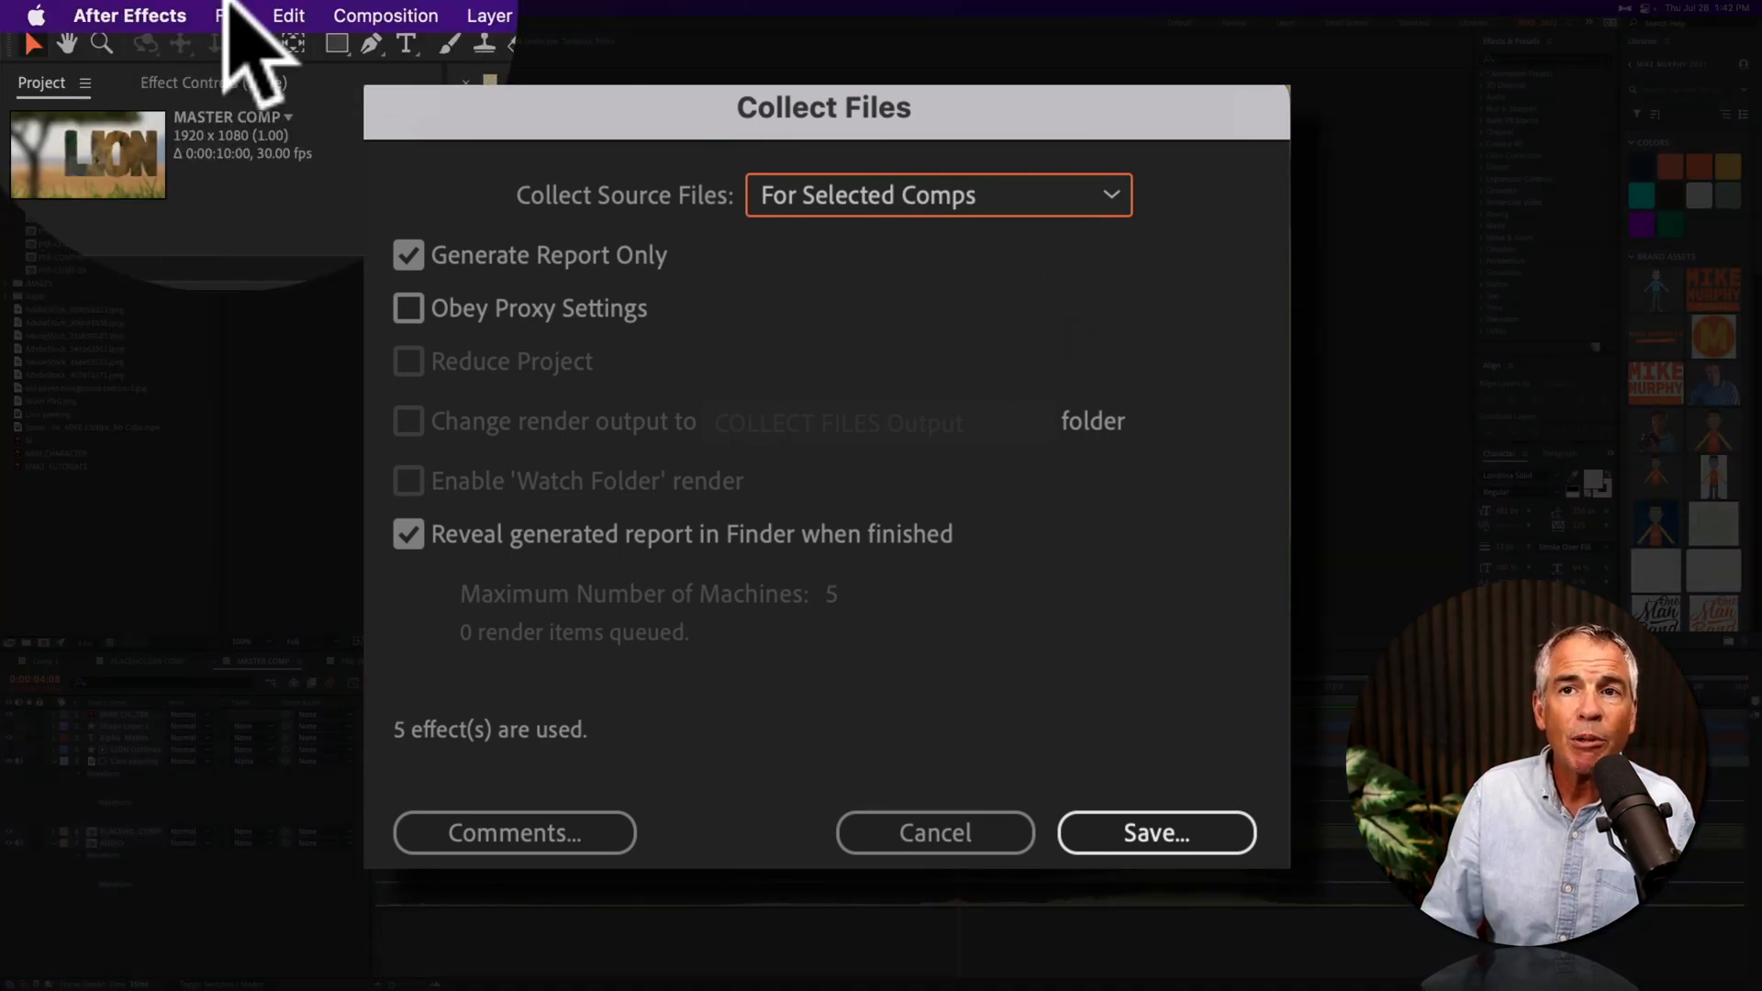
left_click(114, 8)
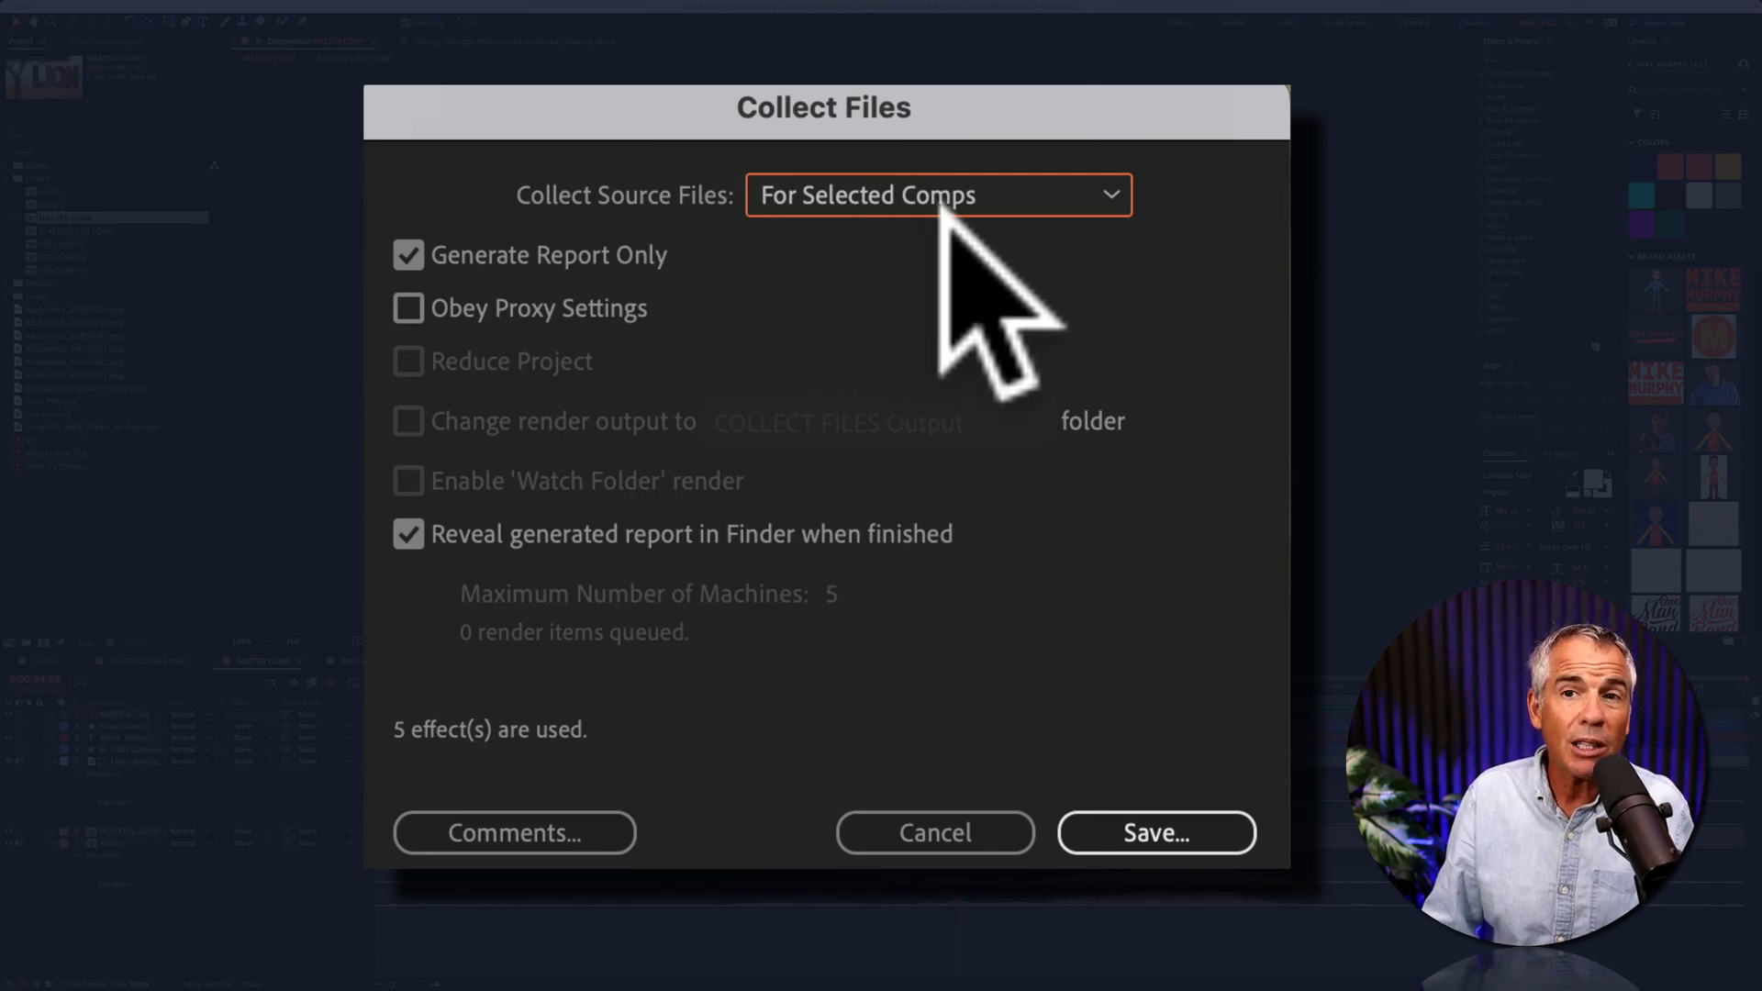
left_click(938, 195)
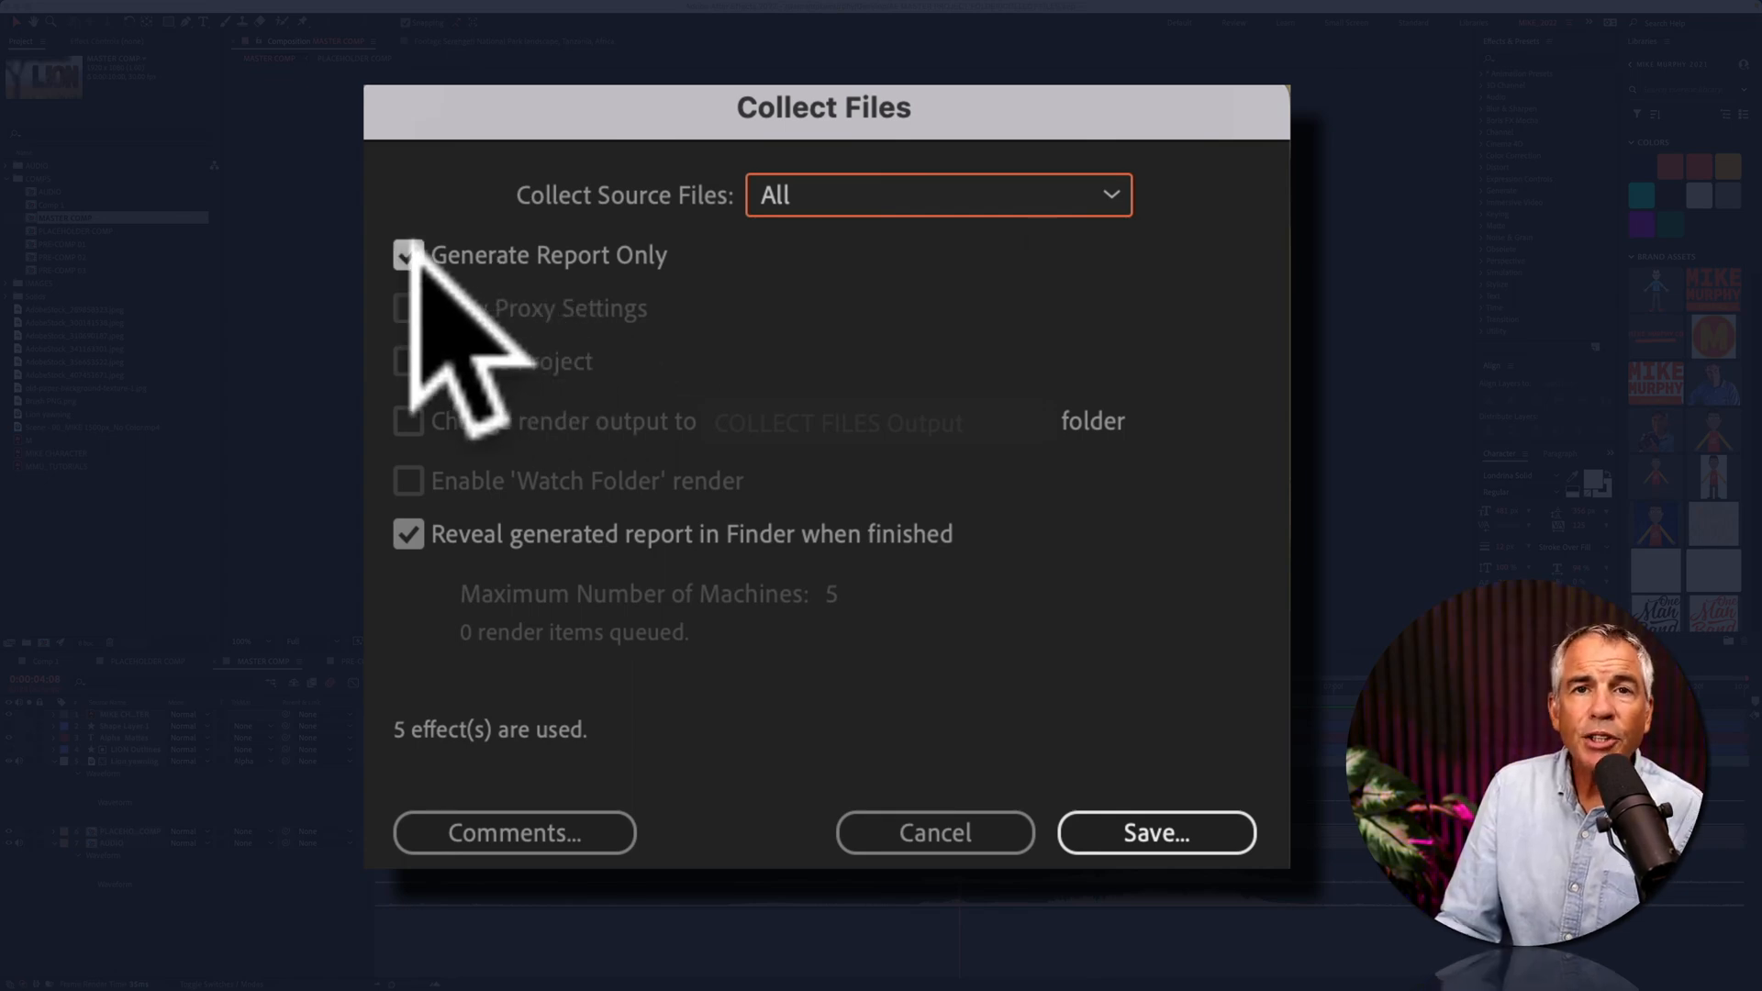
Uncheck Generate Report Only so all 20 source files (111 MB) will be collected.
left_click(407, 255)
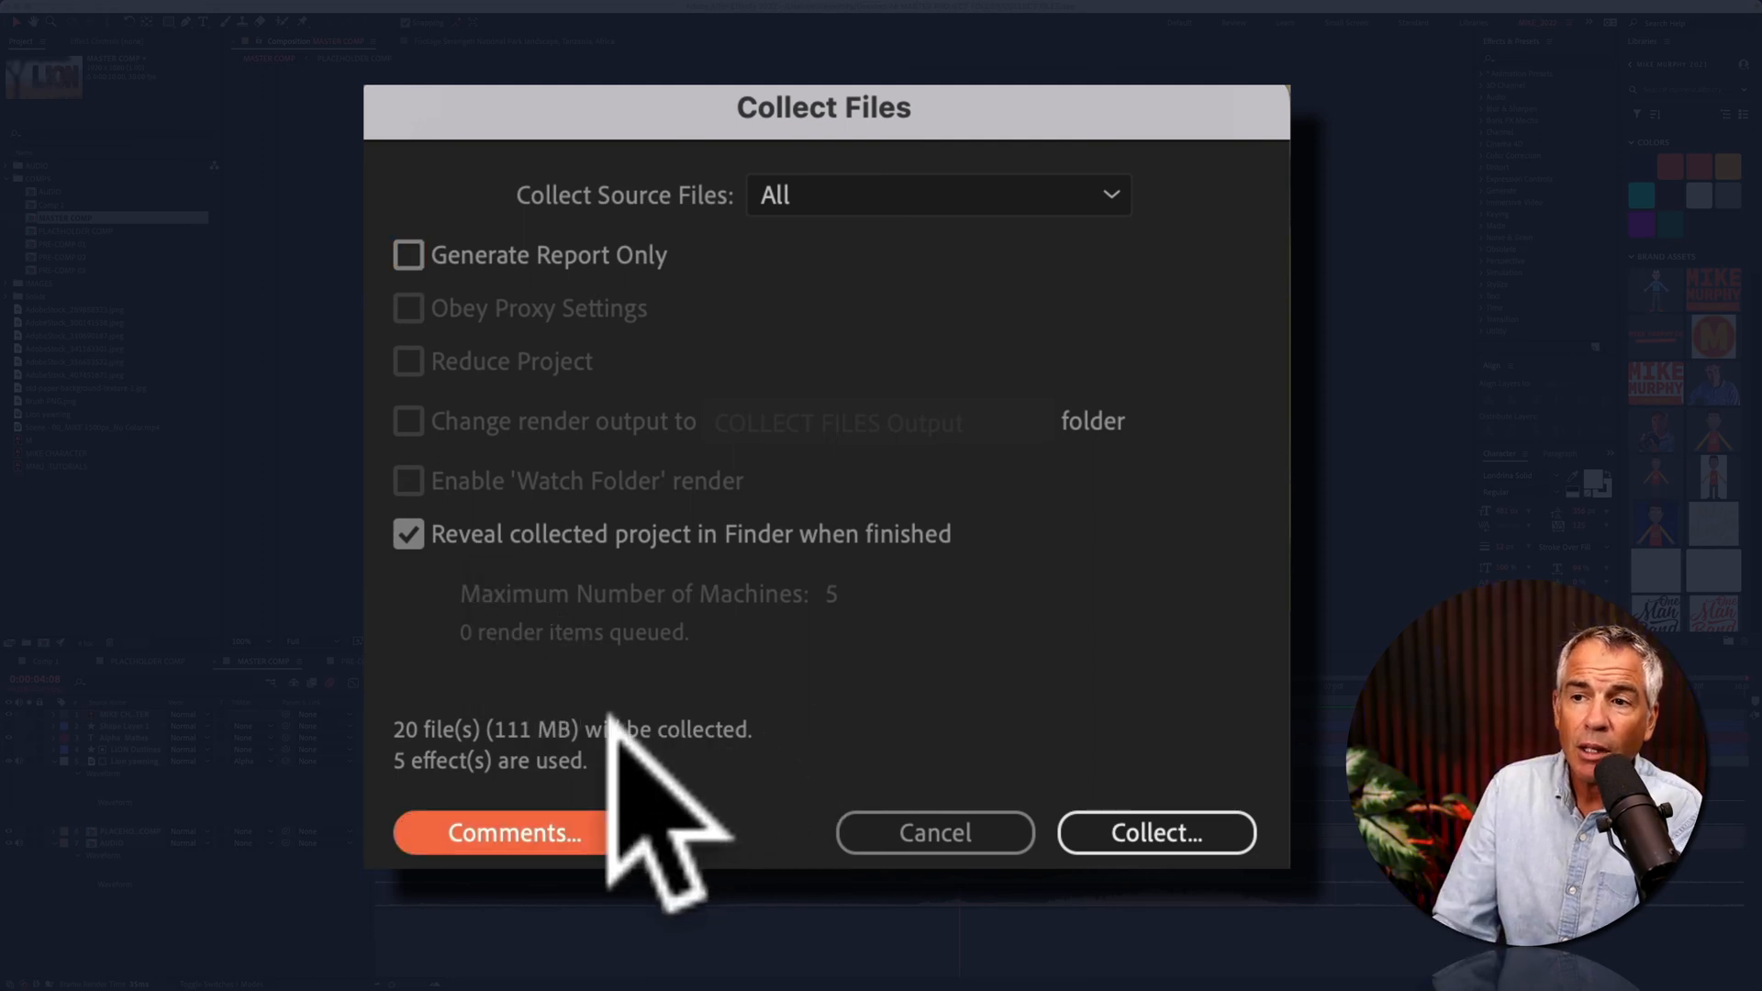
mouse_move(719, 815)
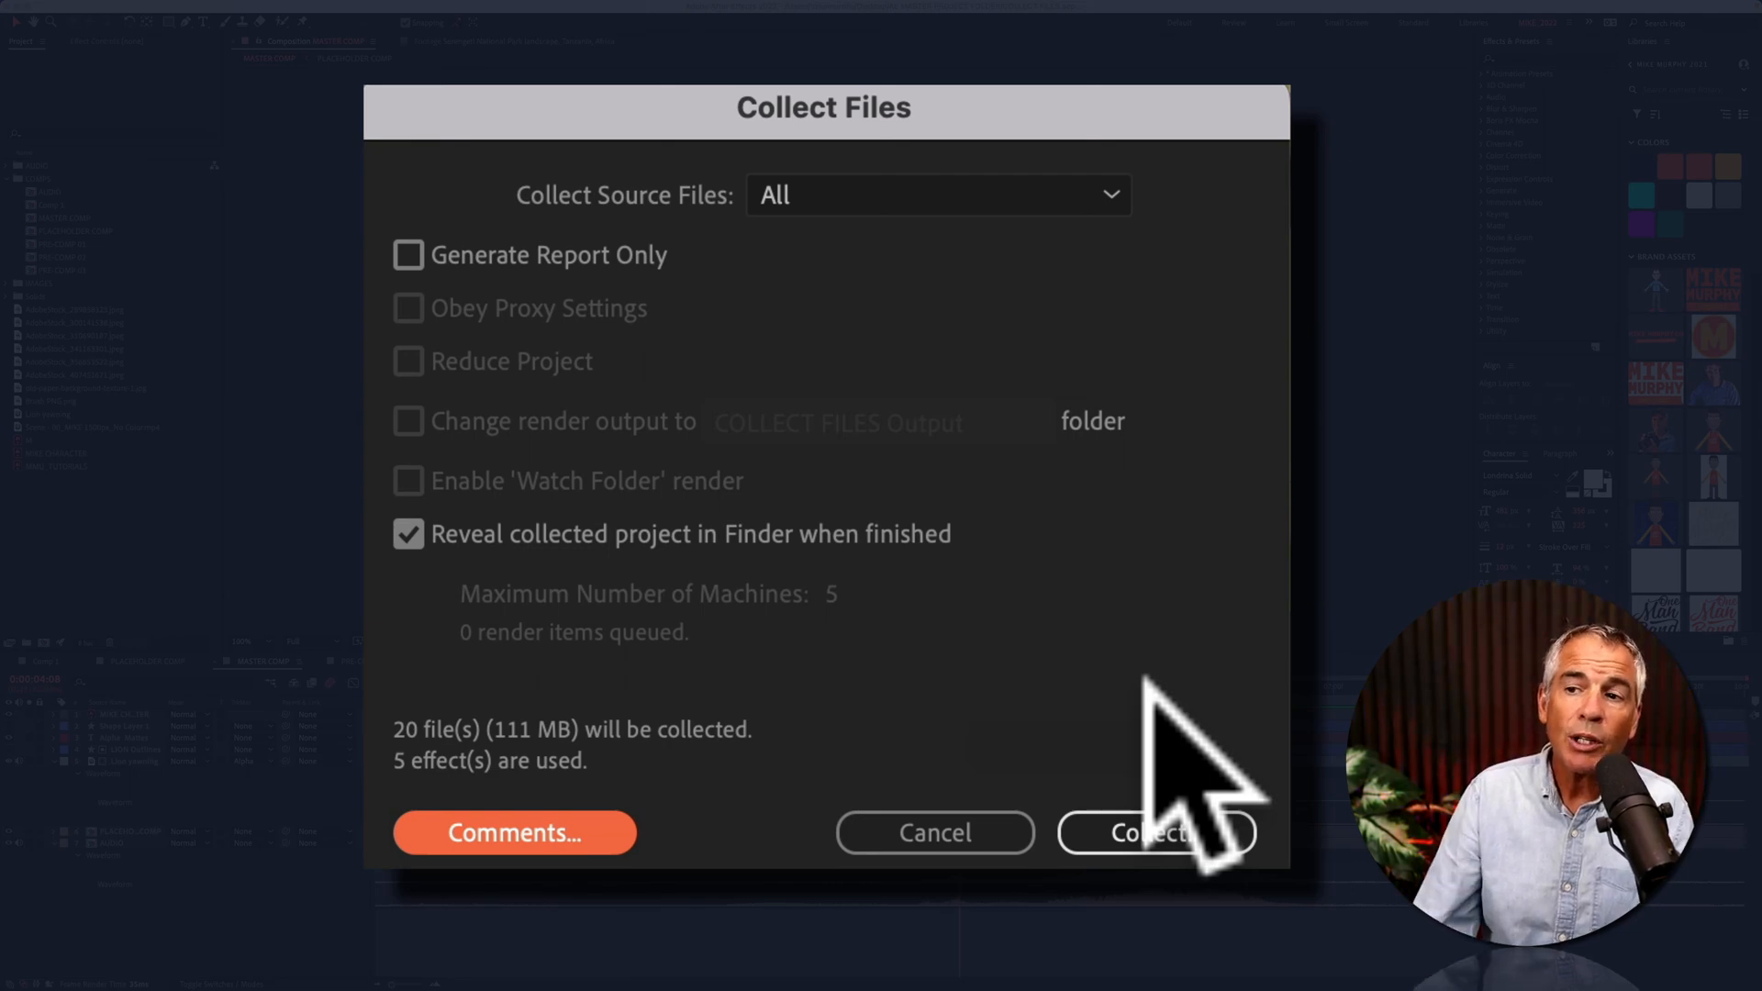
Attach the comment 'Hey there!' to the collection report.
left_click(514, 833)
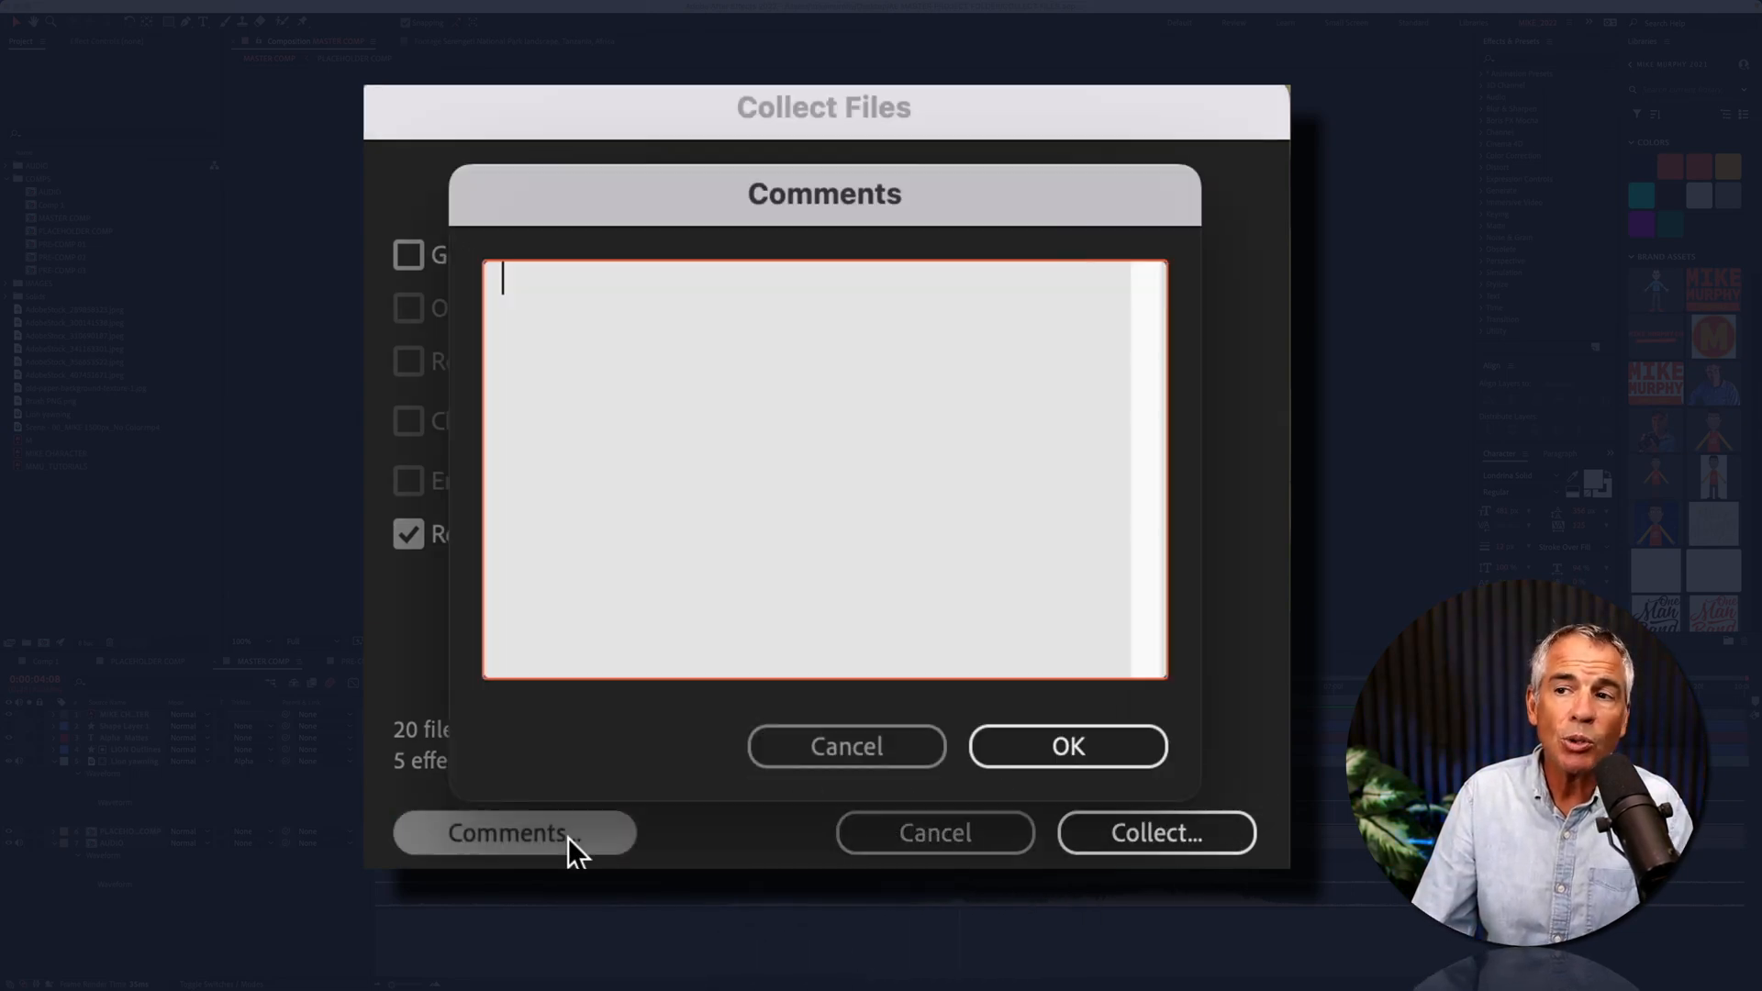
type("Hey there!")
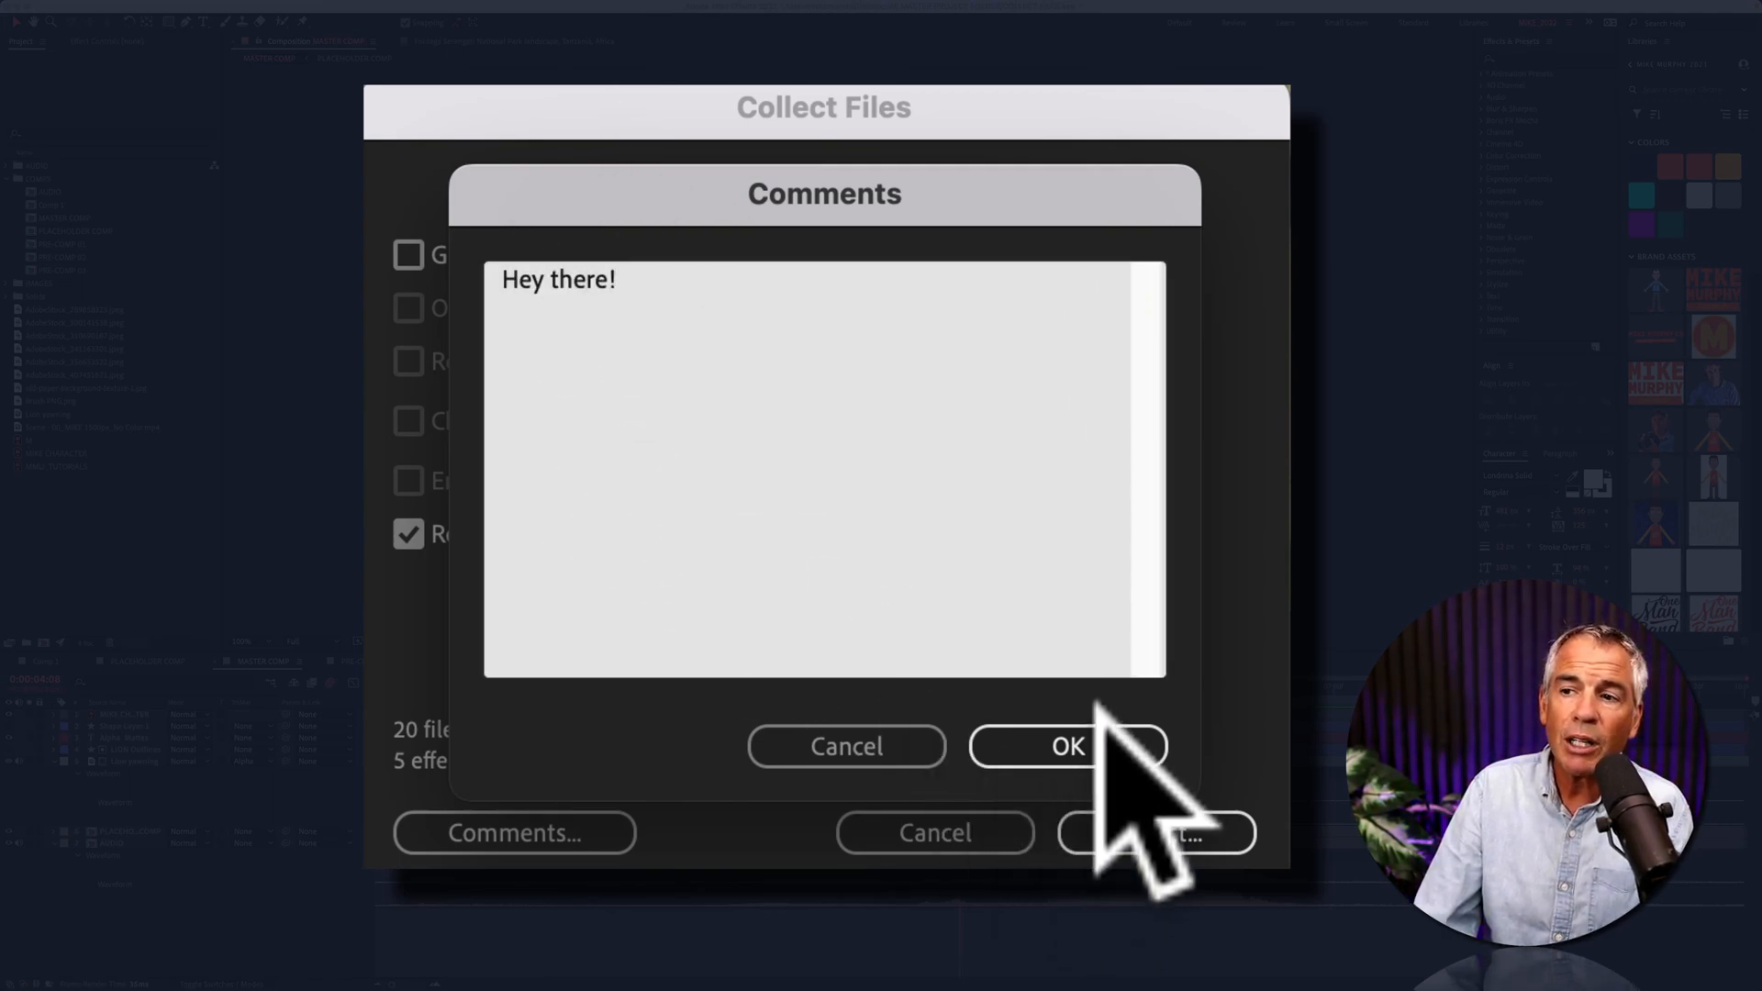
left_click(1064, 746)
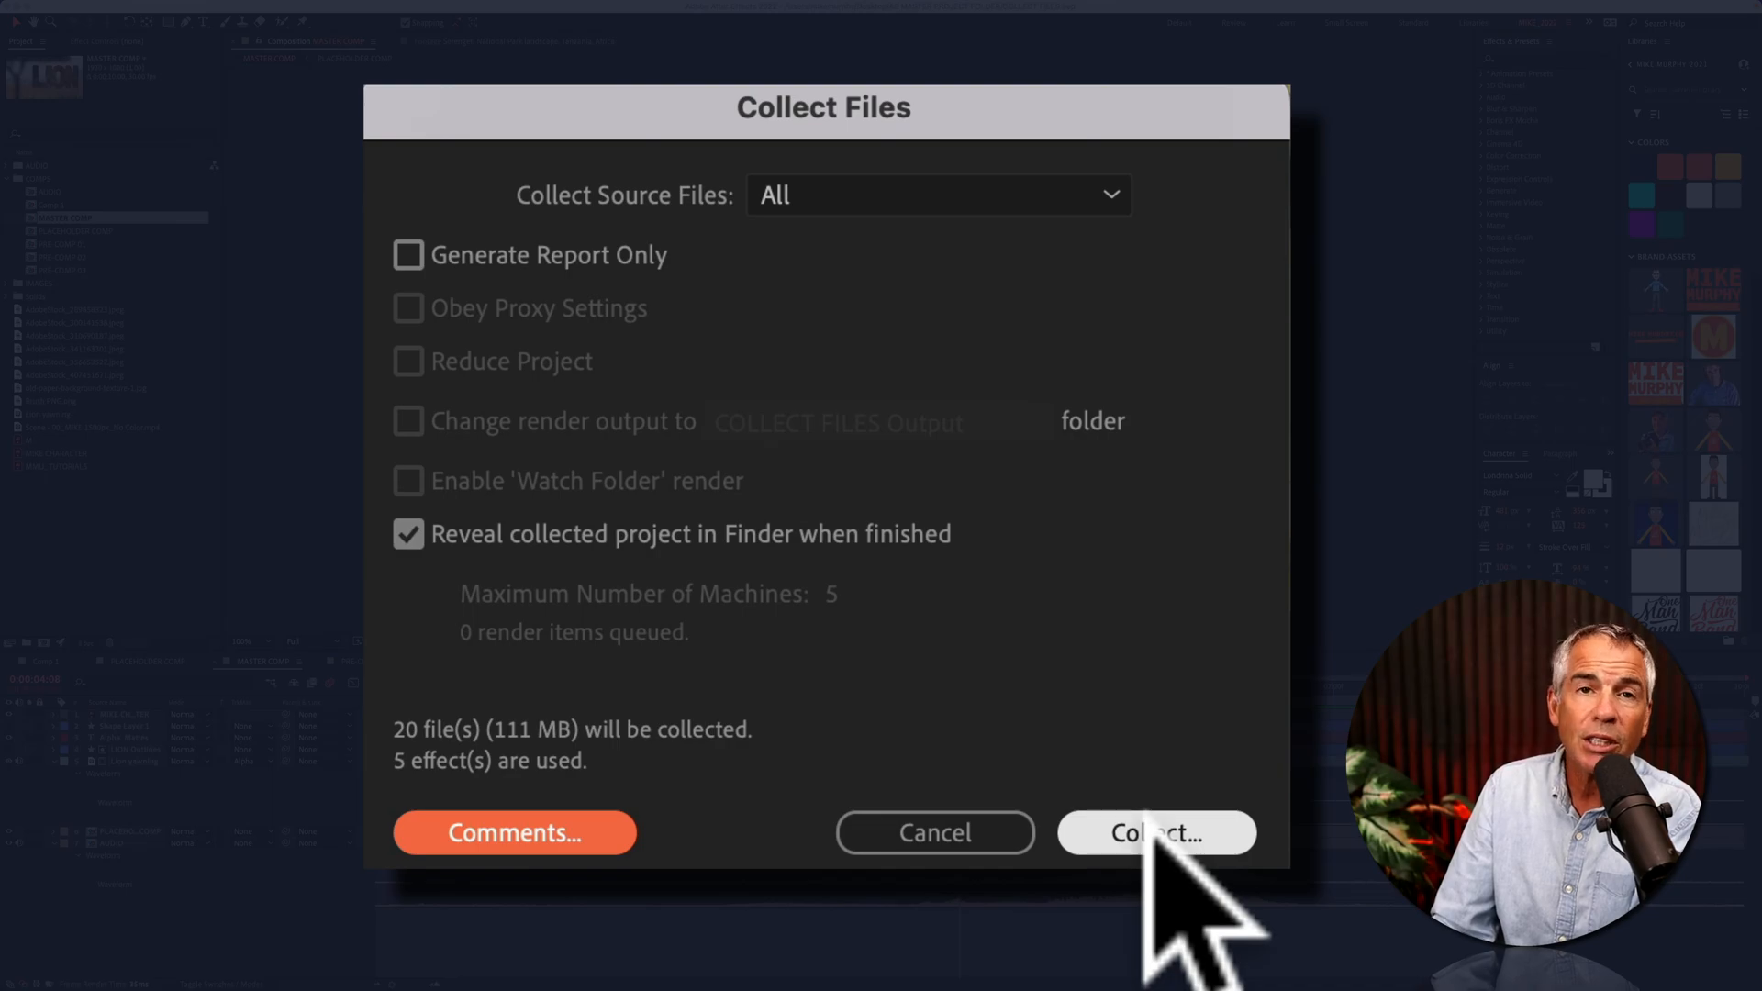
Collect the project and footage into a new folder named FOOTAGE inside the project folder.
left_click(1156, 833)
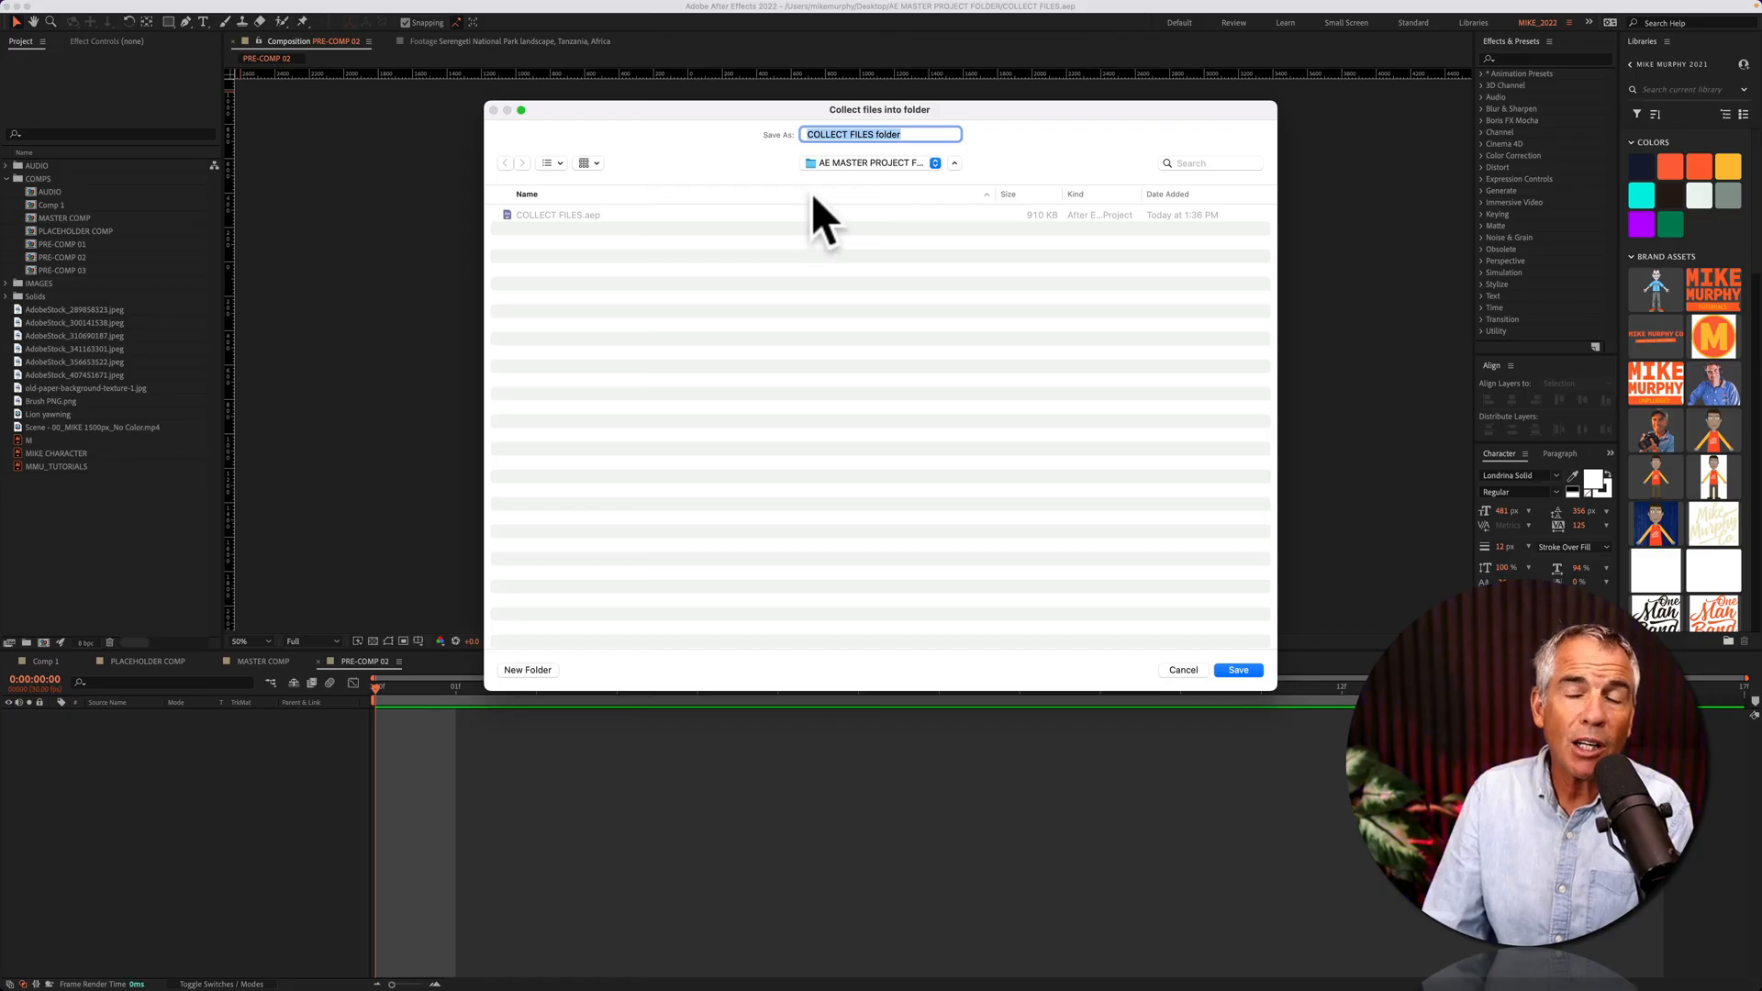
mouse_move(584, 257)
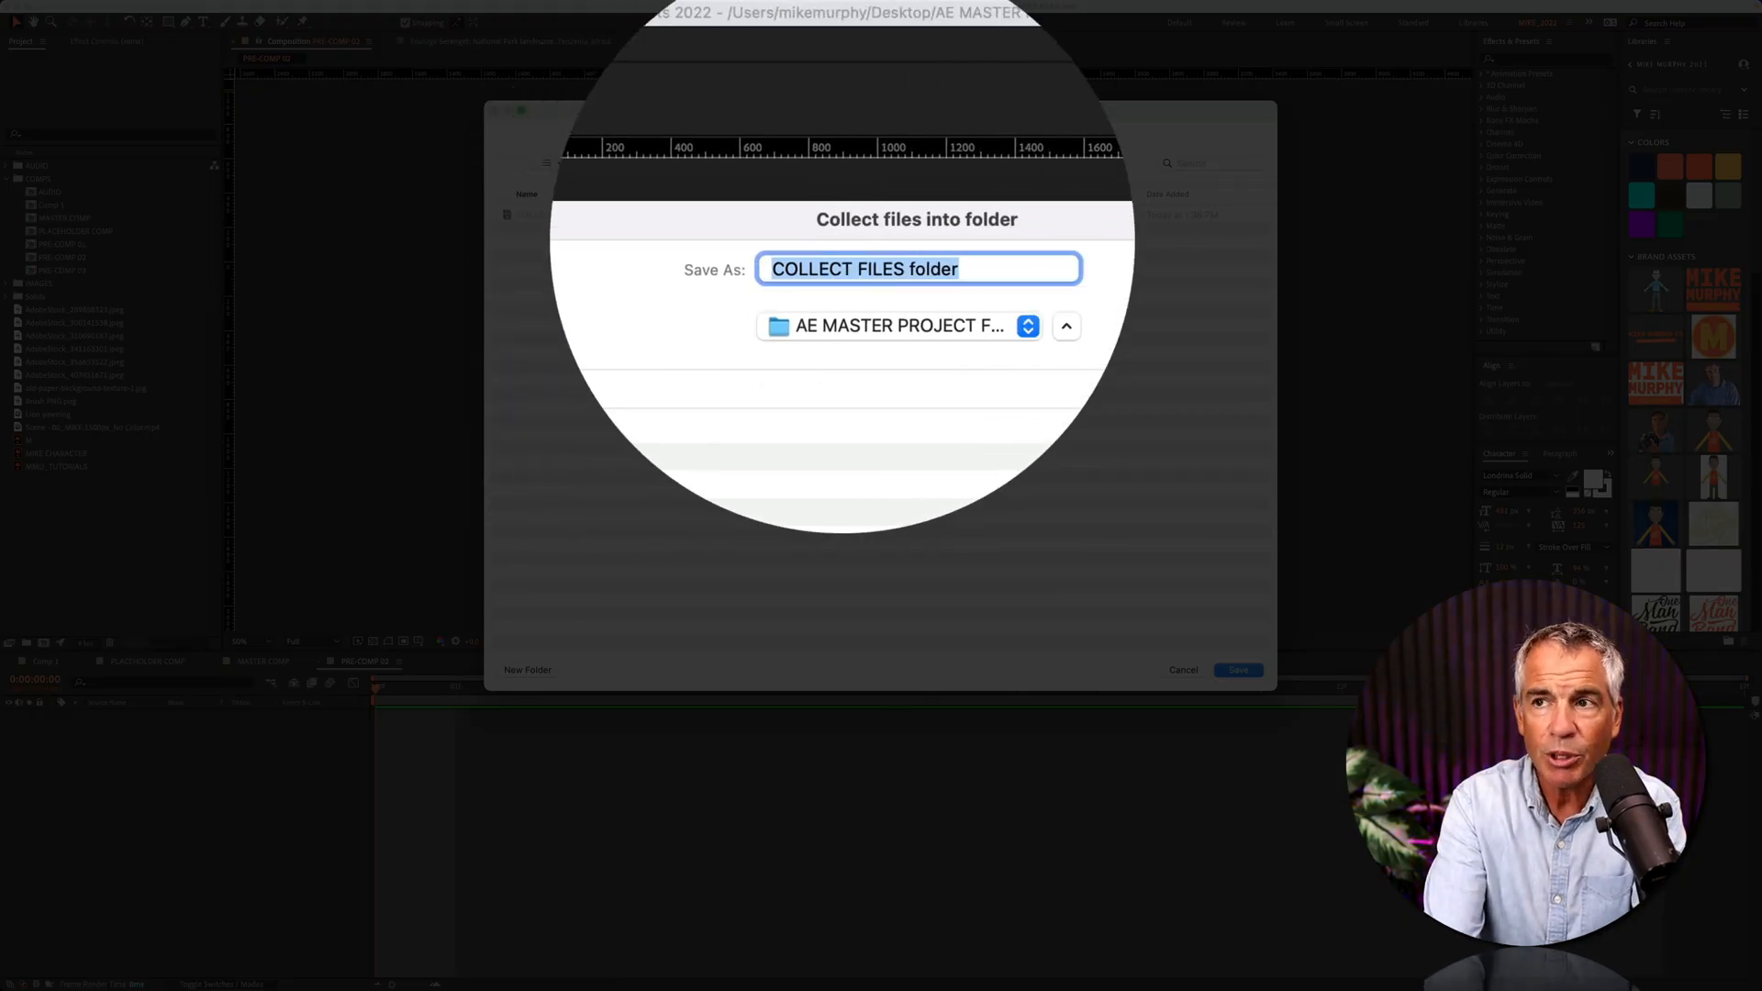
type("FOOTAGE")
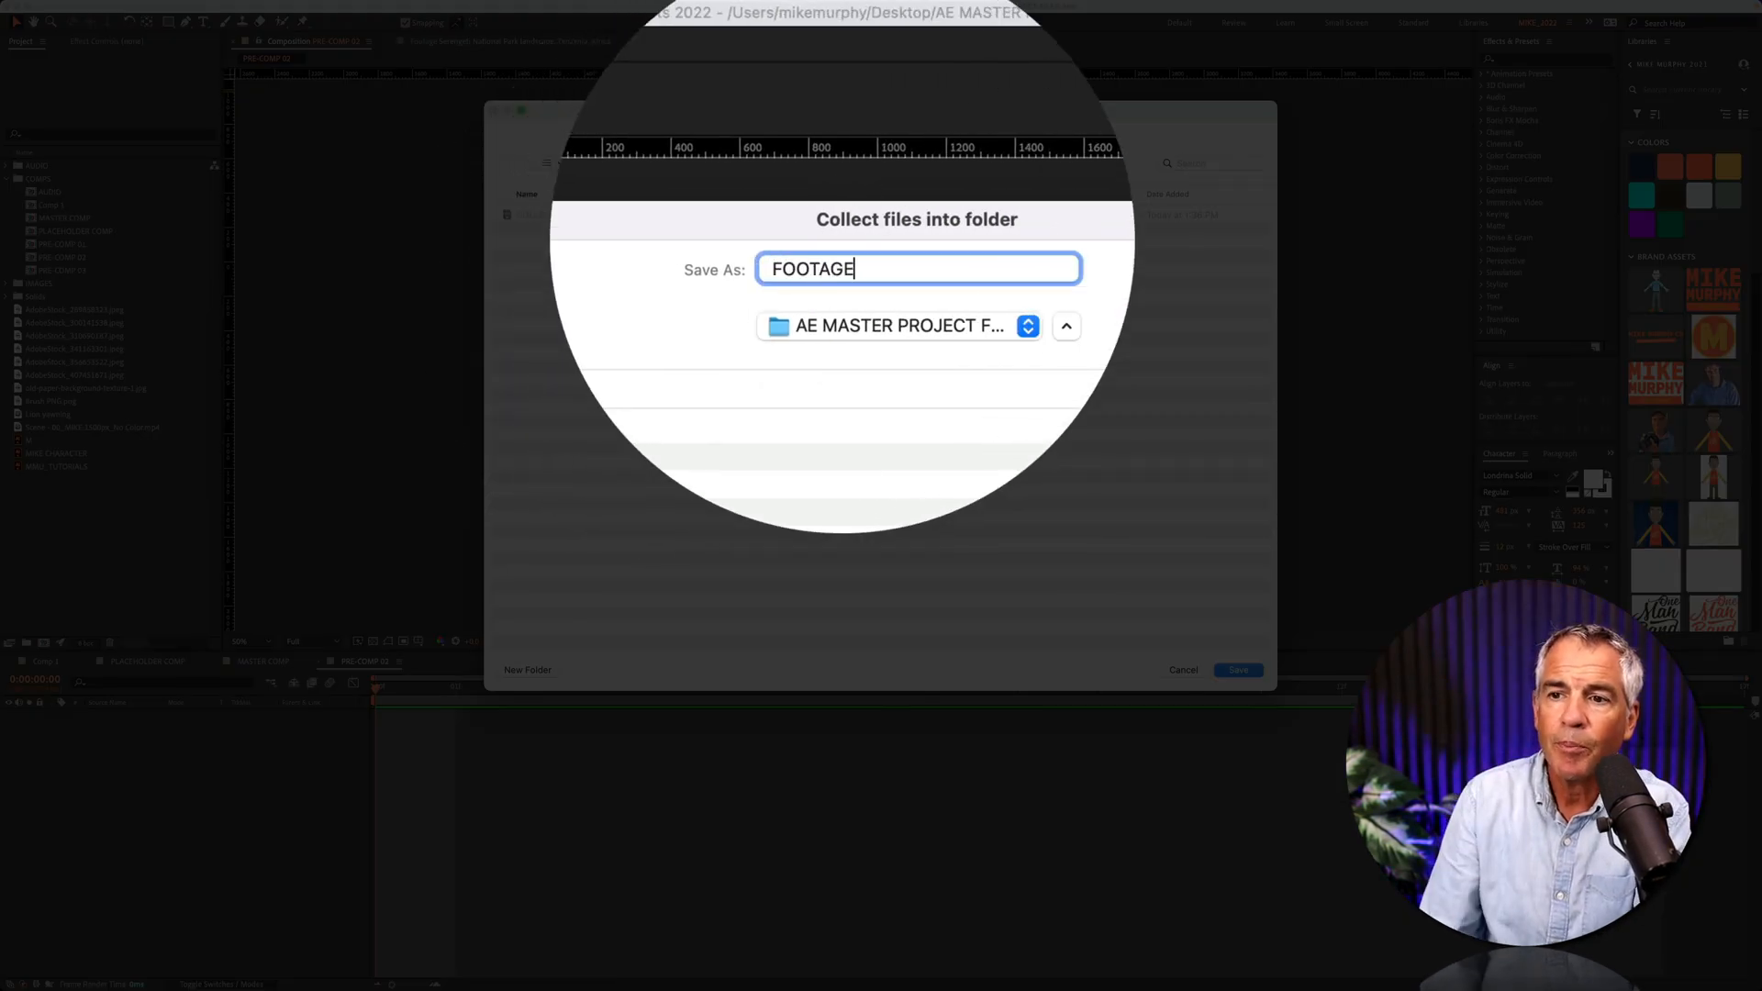
left_click(1238, 670)
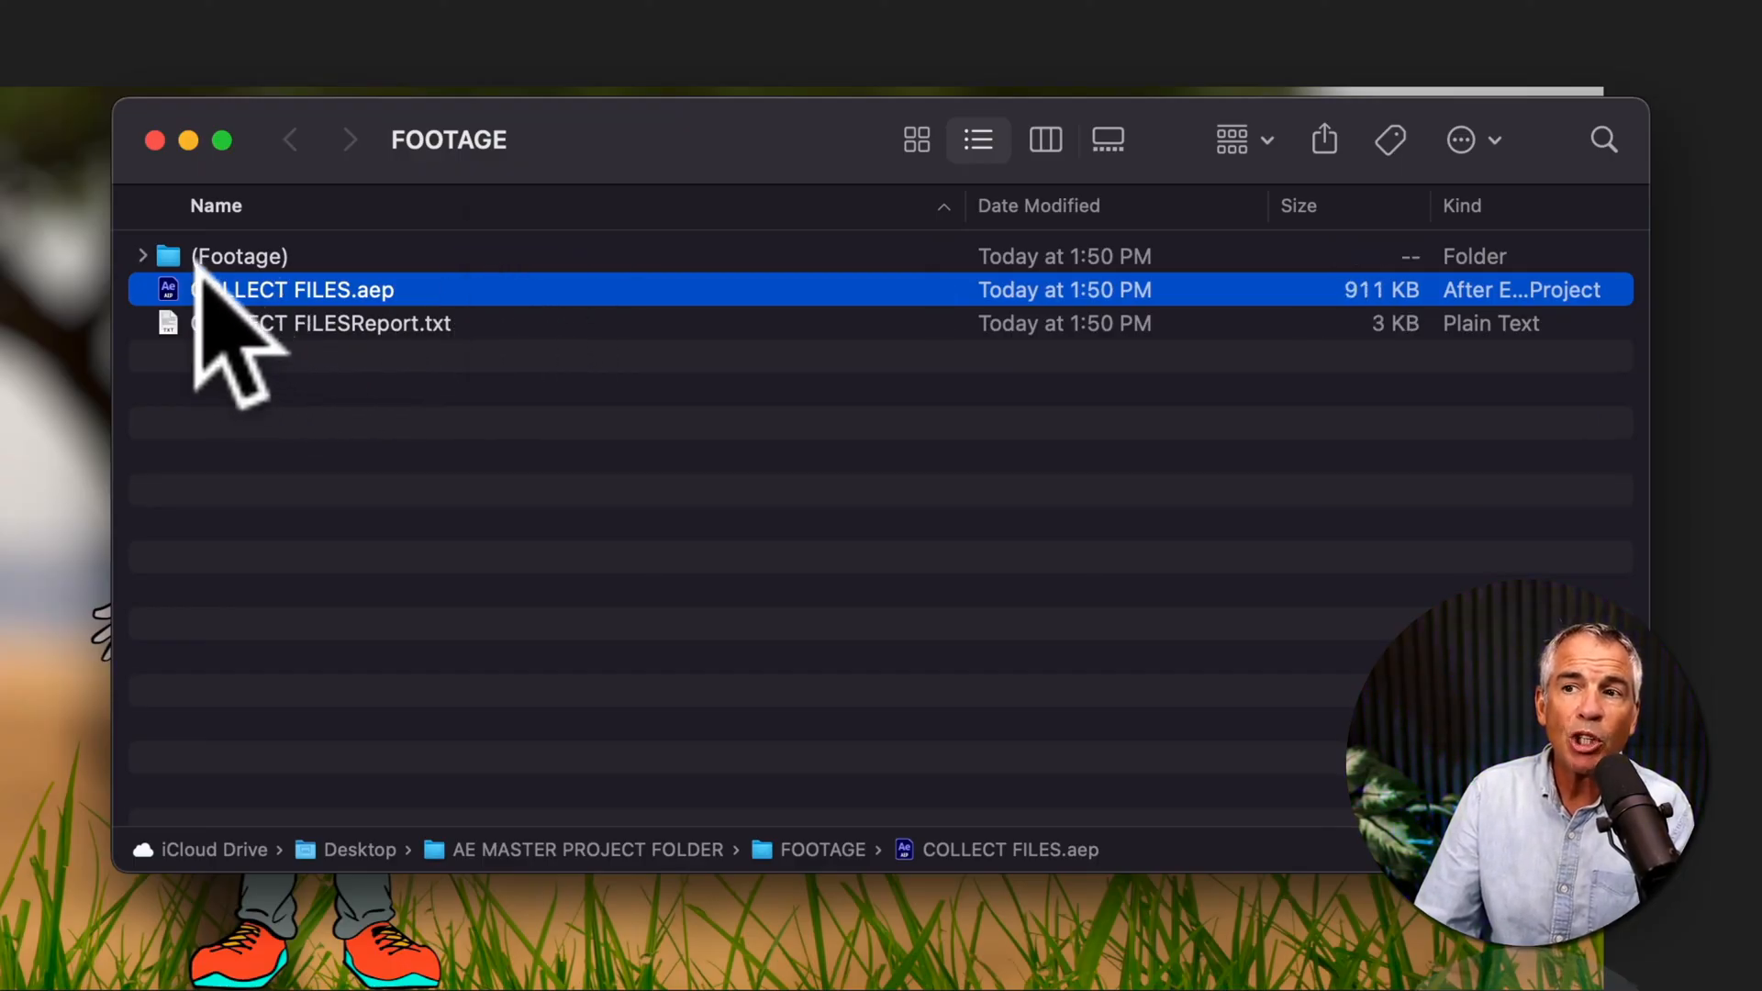
Highlight the collected (Footage) folder beside COLLECT FILES.aep and COLLECT FILESReport.txt.
left_click(239, 255)
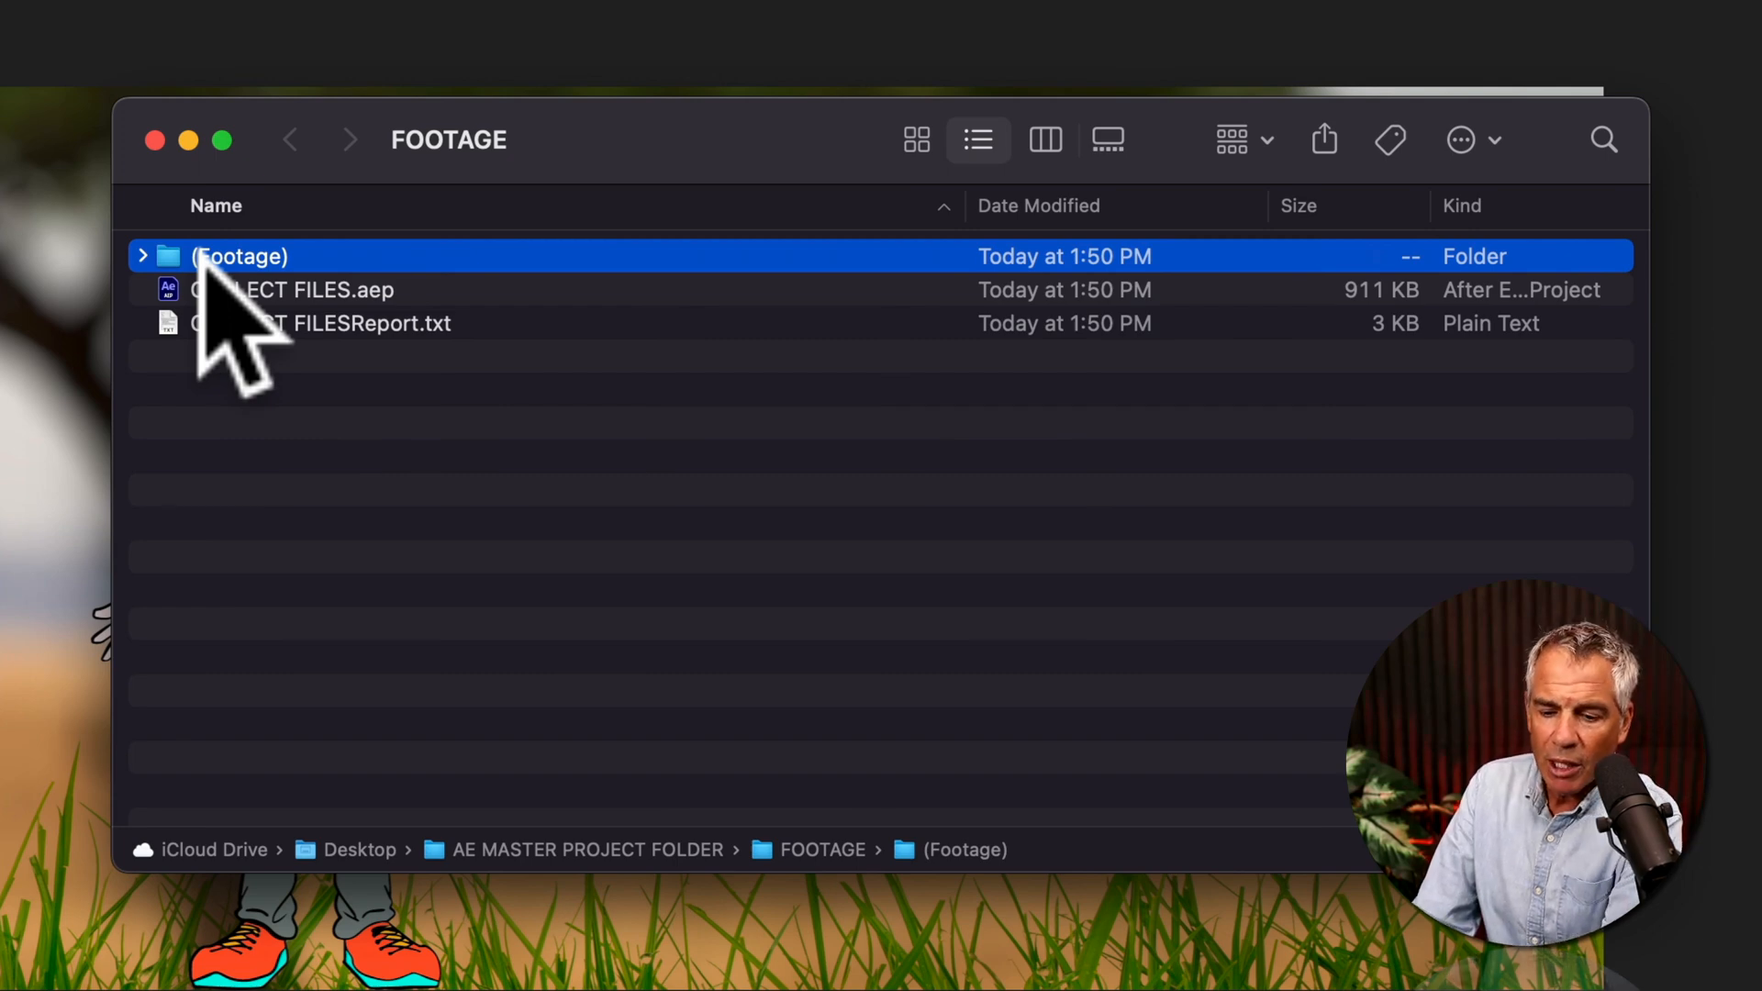